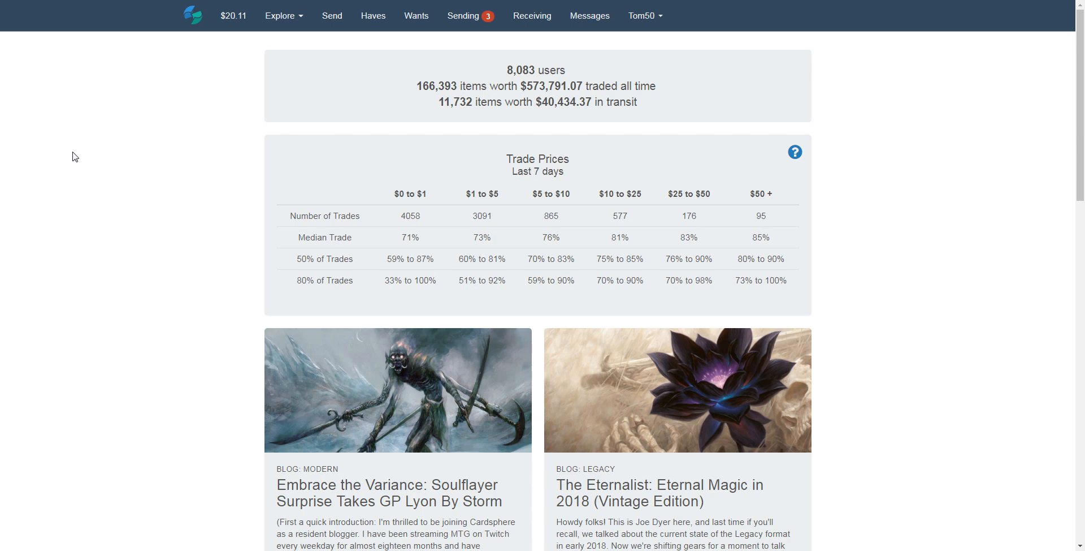
mouse_move(234, 19)
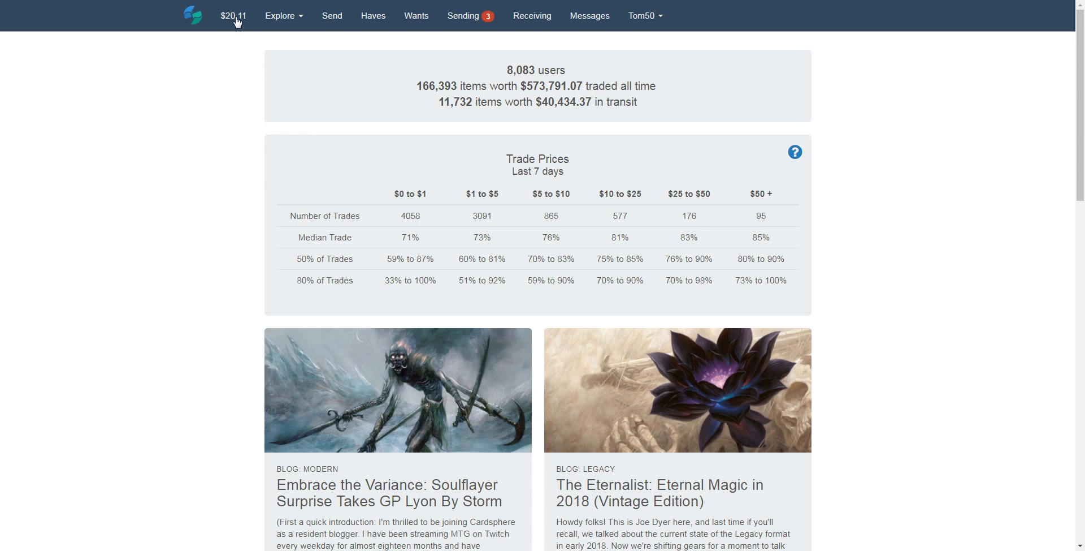
mouse_move(204, 73)
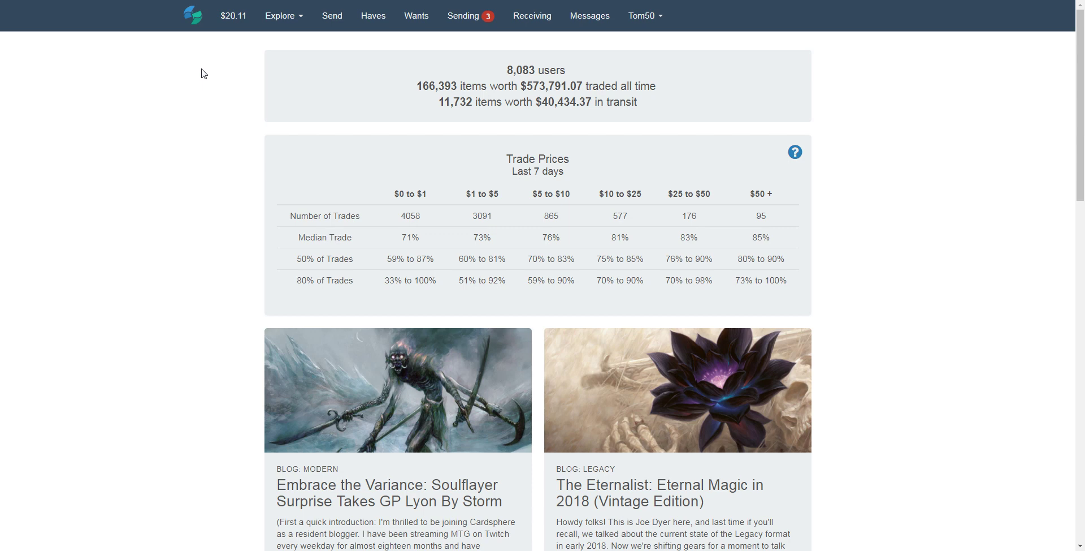
mouse_move(340, 89)
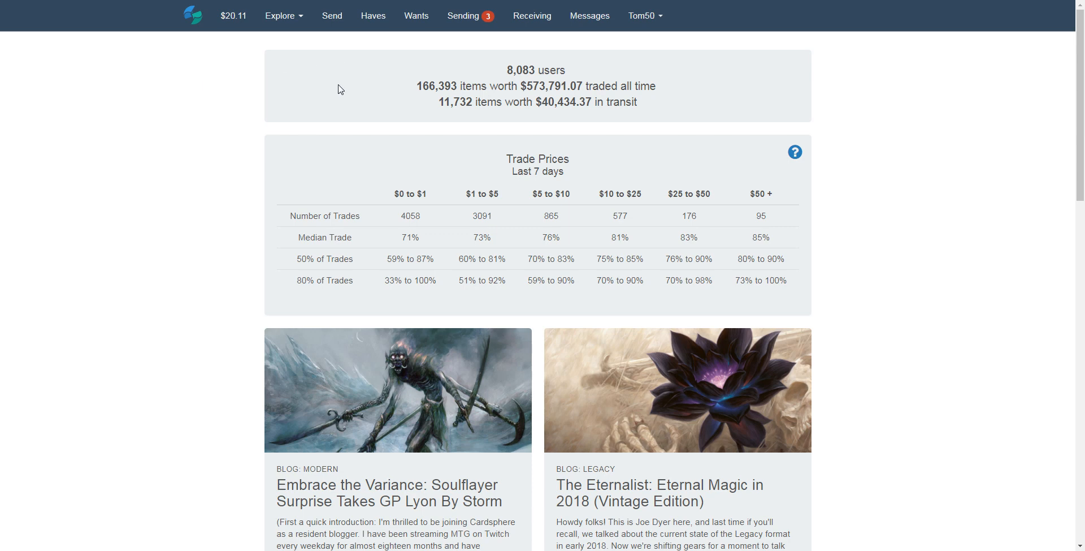
mouse_move(314, 108)
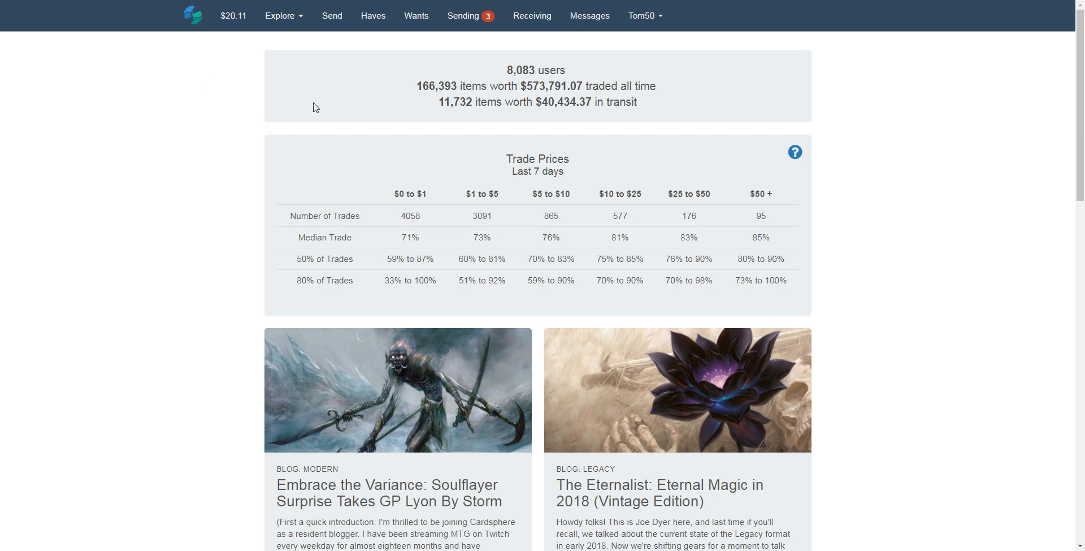
mouse_move(358, 49)
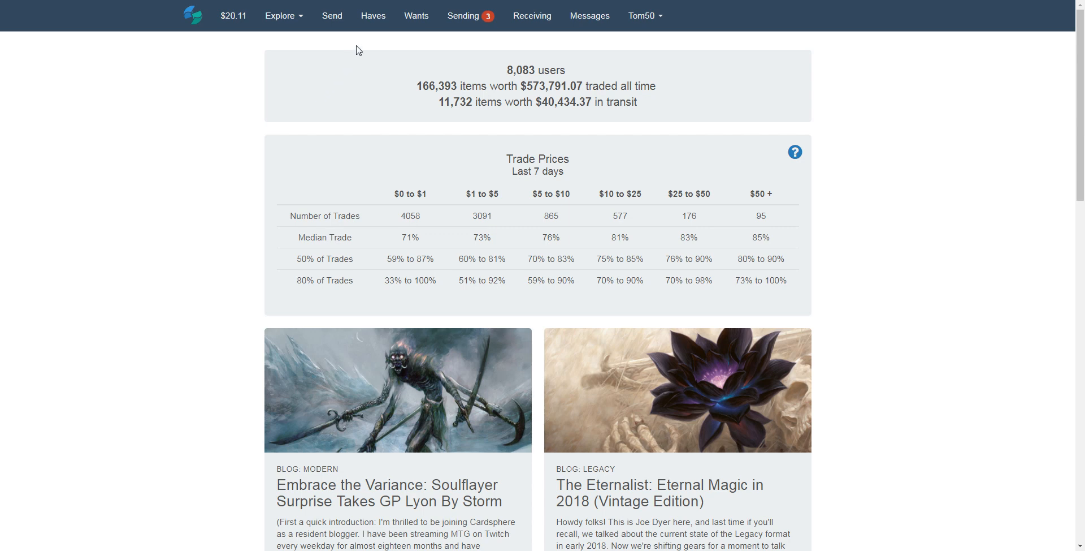
- Open the Haves list of owned cards with prices and active status
click(372, 16)
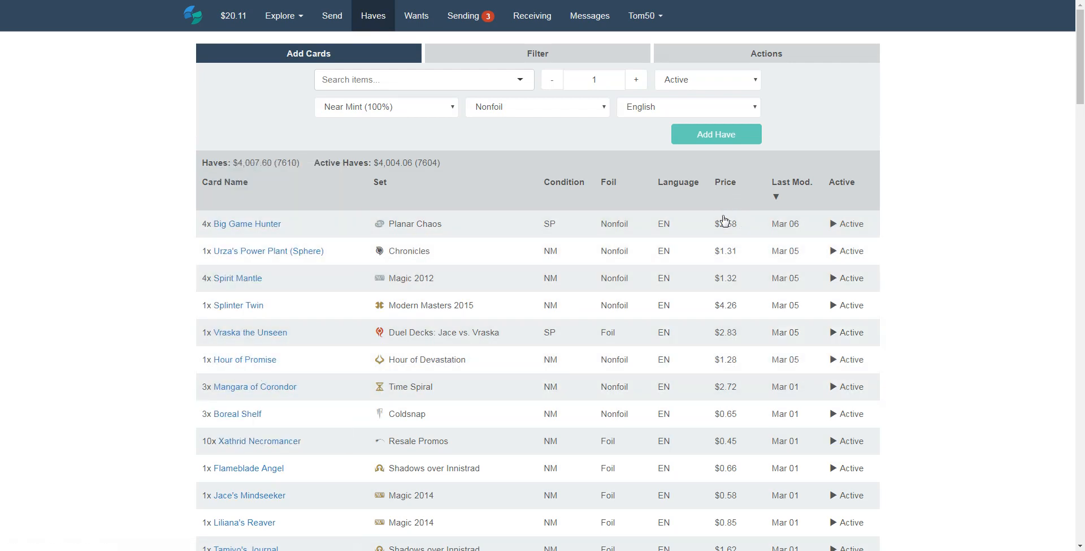
mouse_move(725, 498)
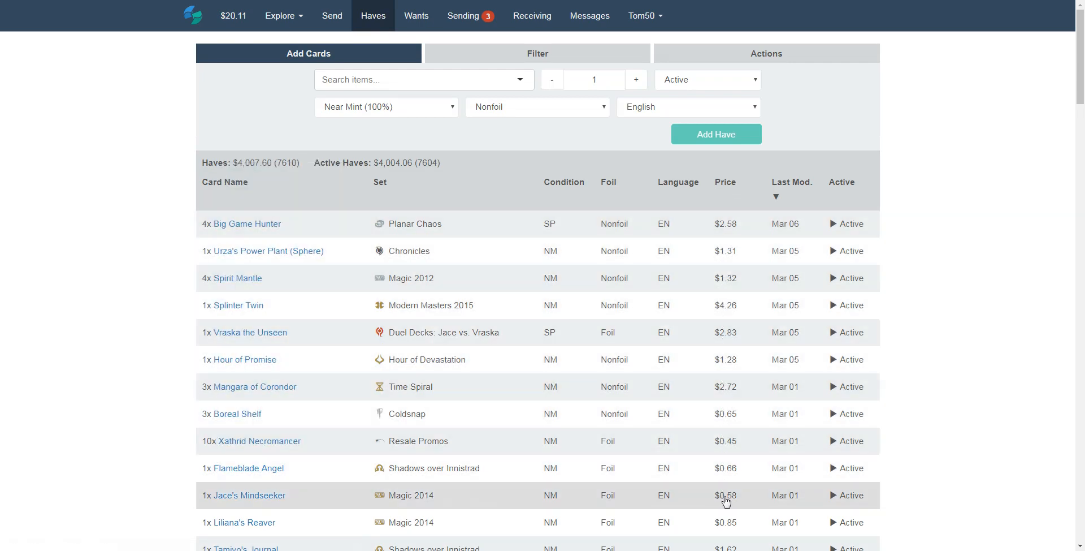
mouse_move(733, 285)
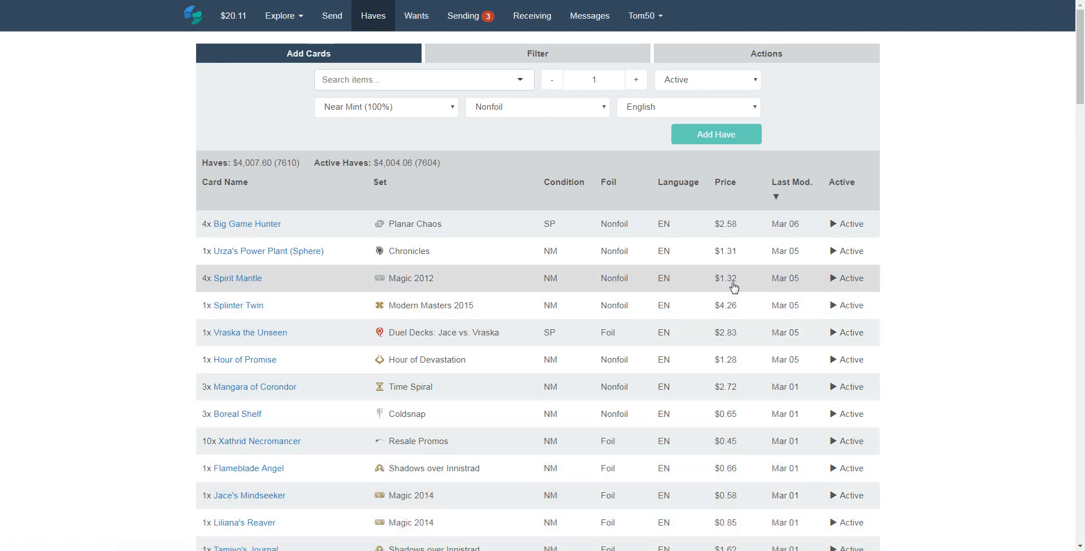
mouse_move(732, 232)
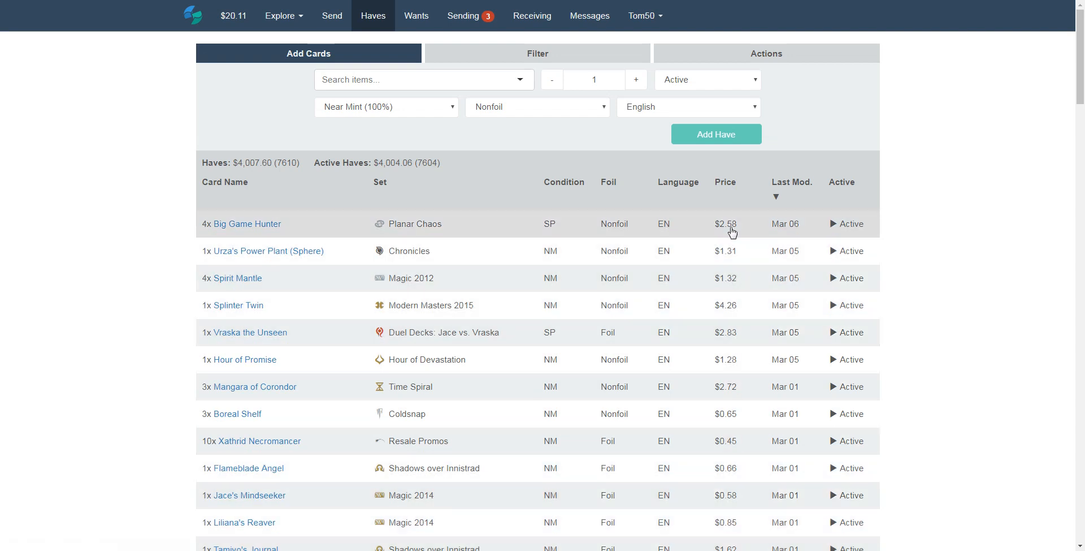
mouse_move(728, 246)
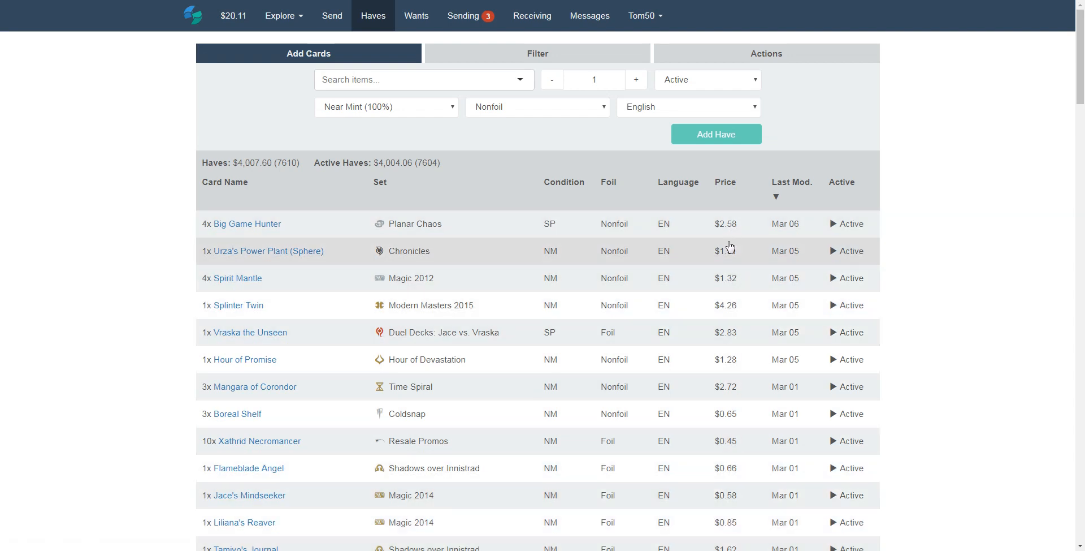
mouse_move(688, 251)
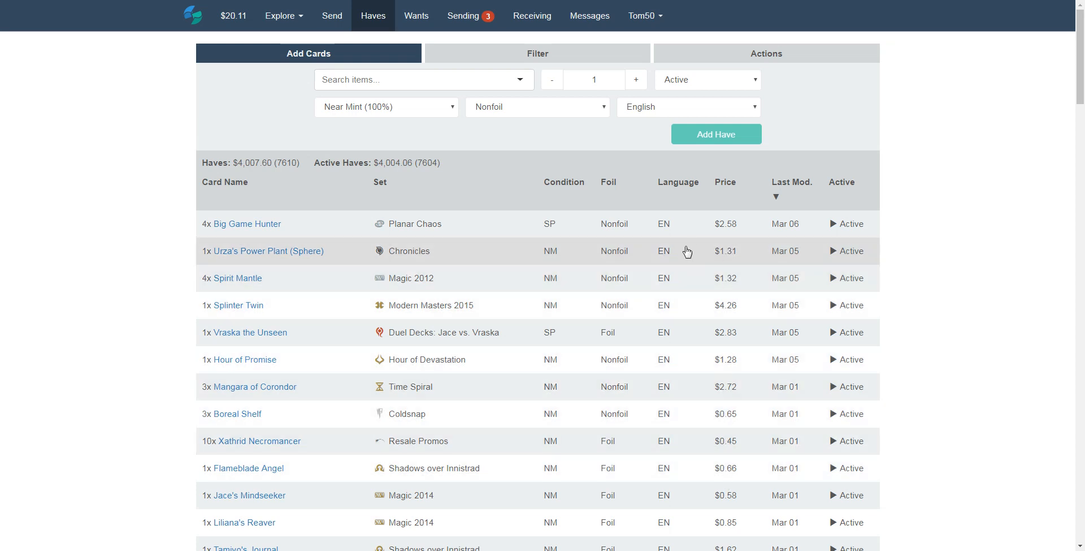
mouse_move(346, 15)
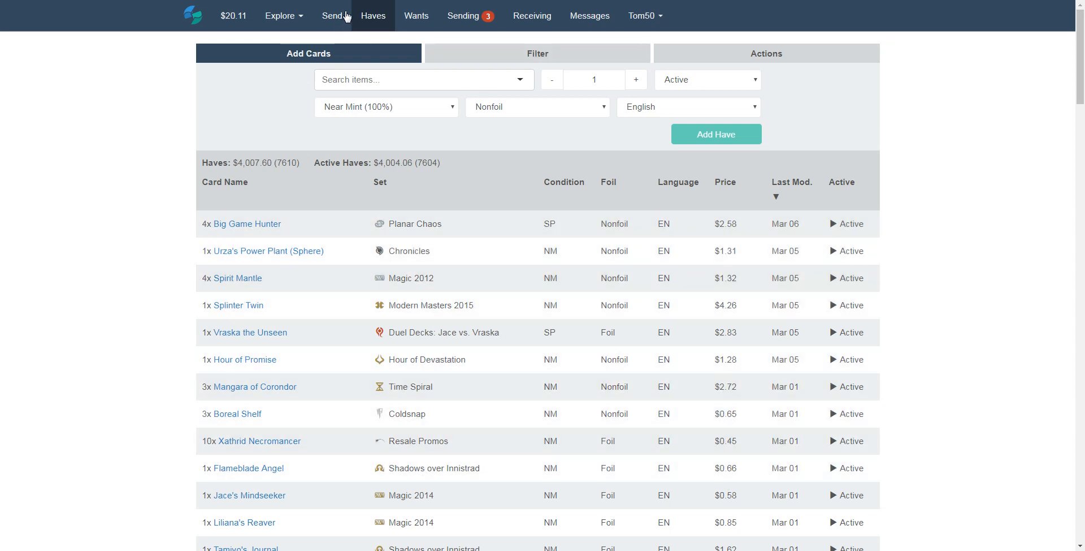
mouse_move(413, 277)
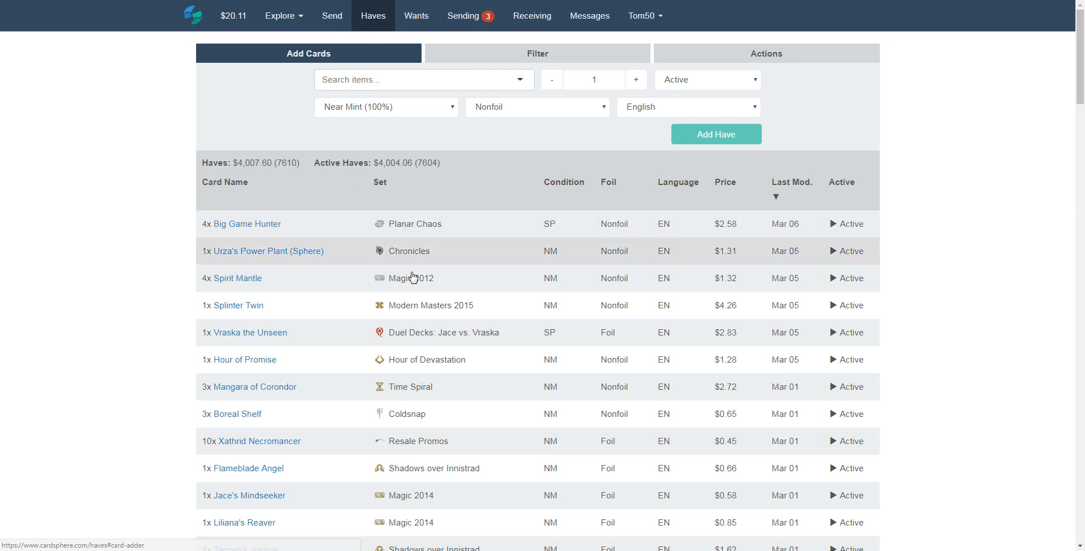
mouse_move(488, 298)
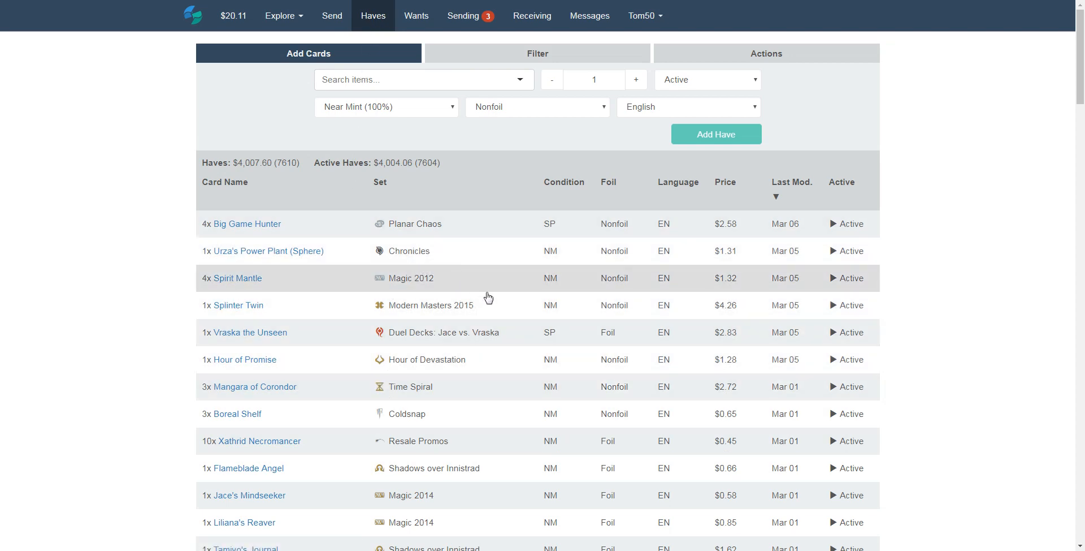
mouse_move(416, 15)
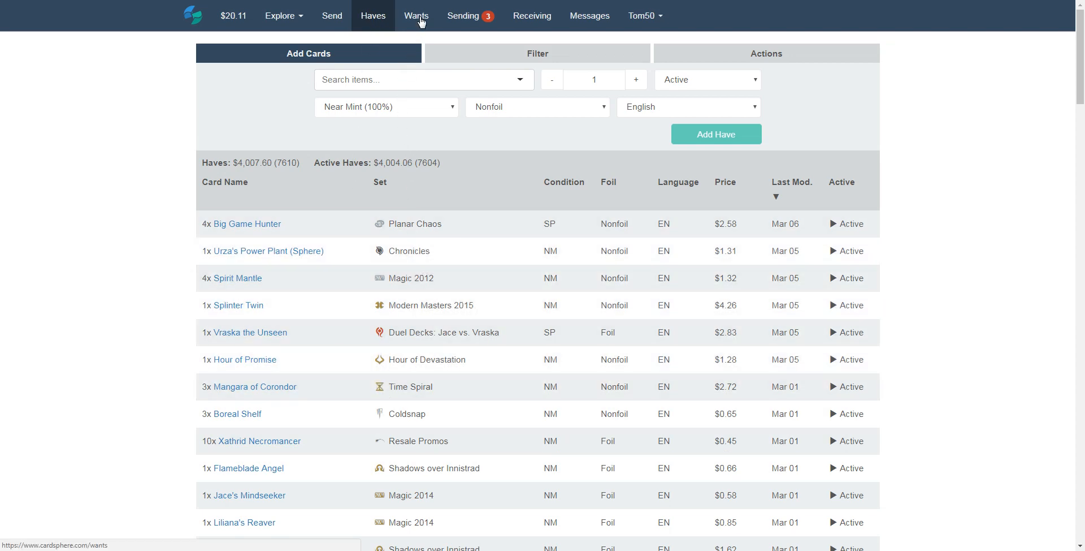
click(416, 16)
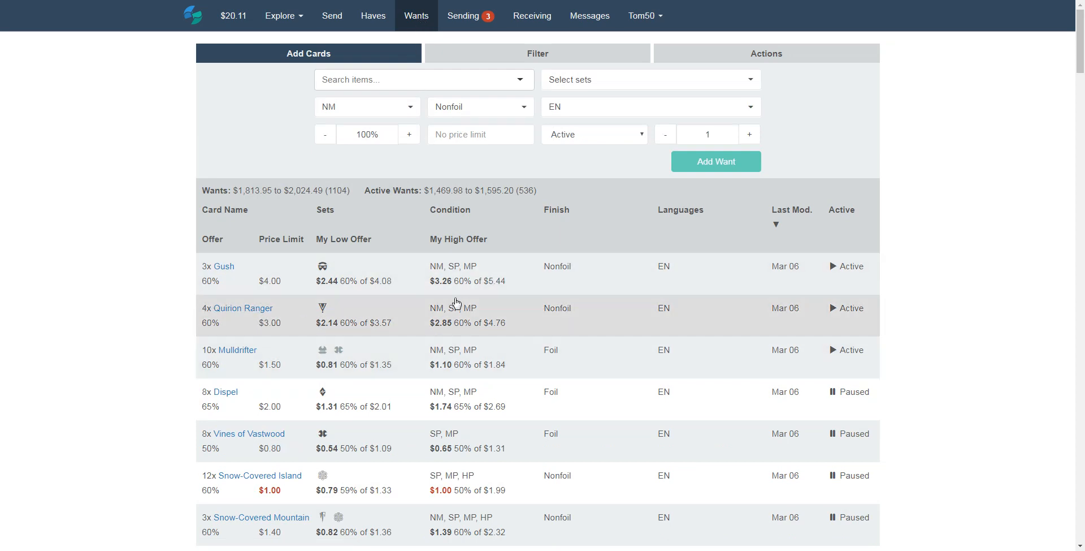
mouse_move(353, 311)
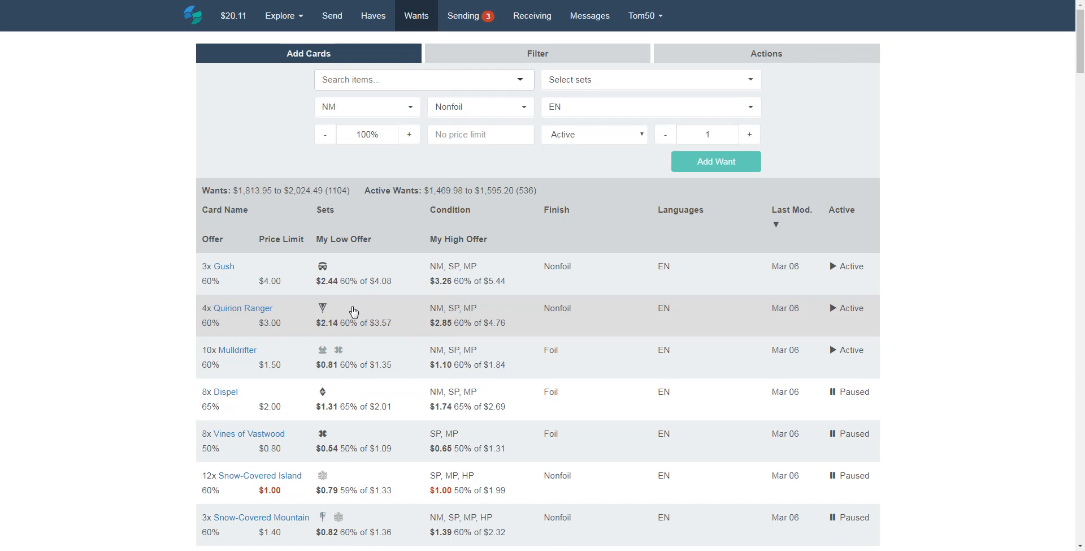
mouse_move(223, 265)
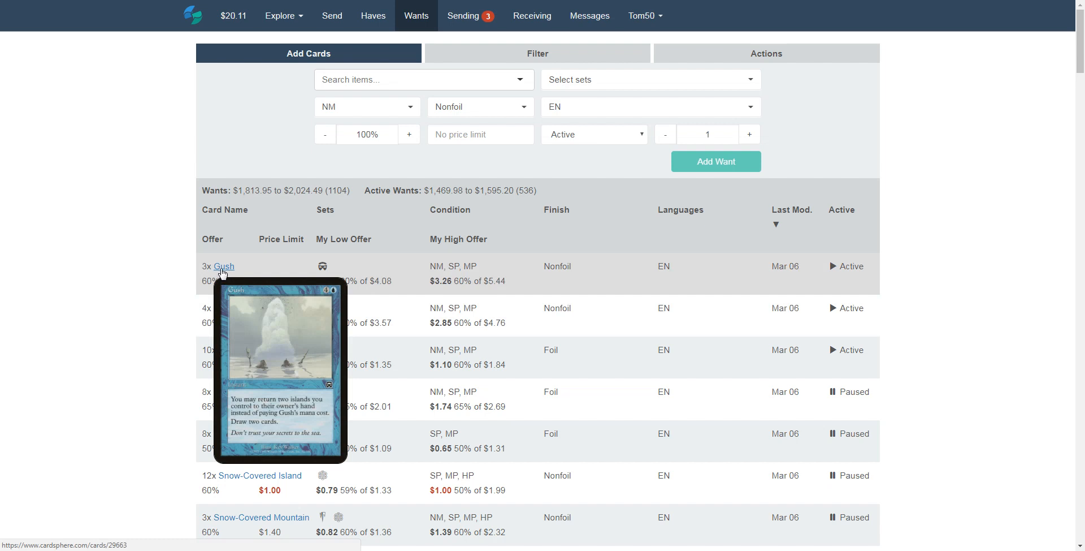
mouse_move(207, 288)
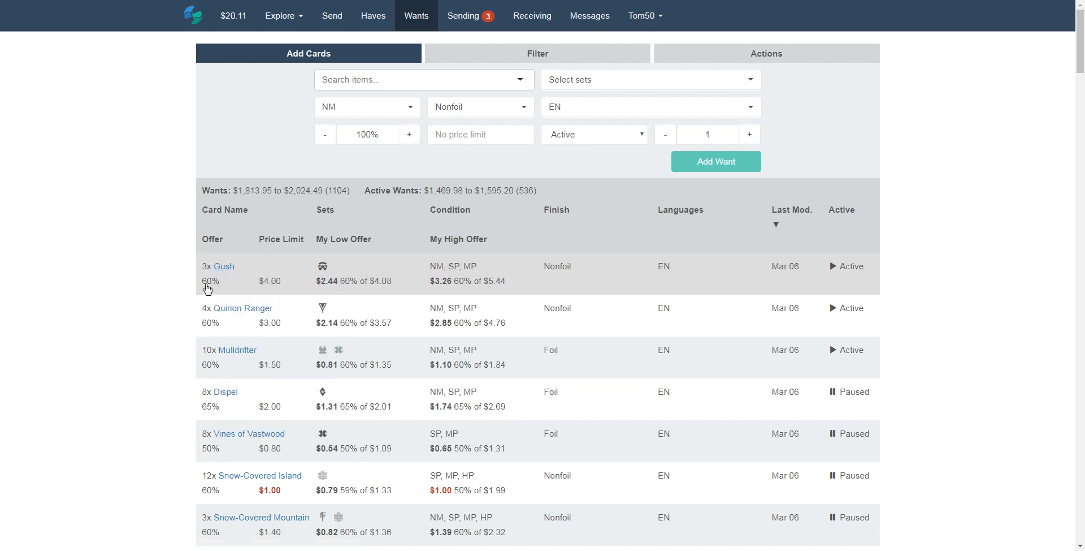
mouse_move(218, 287)
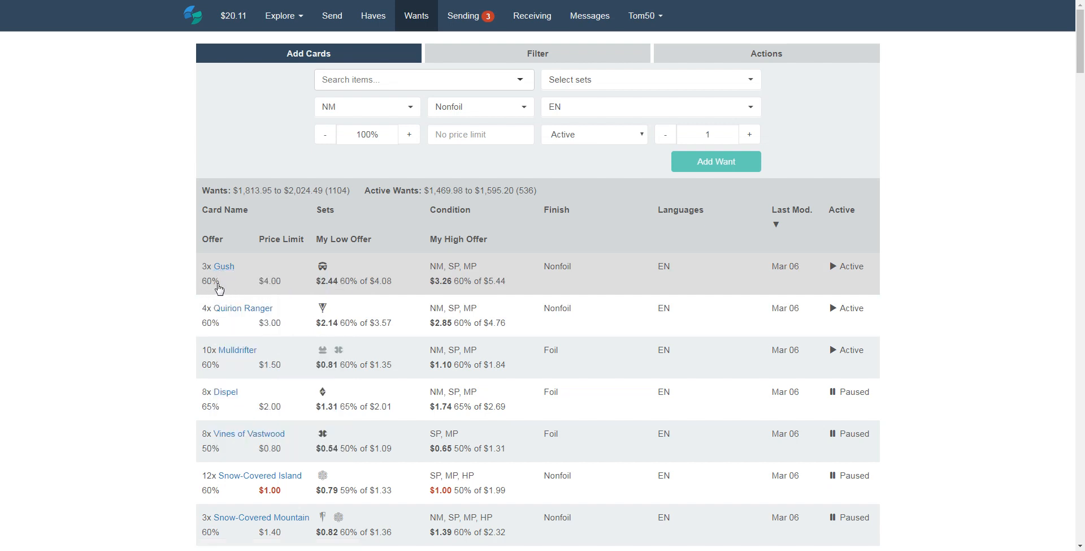
mouse_move(453, 284)
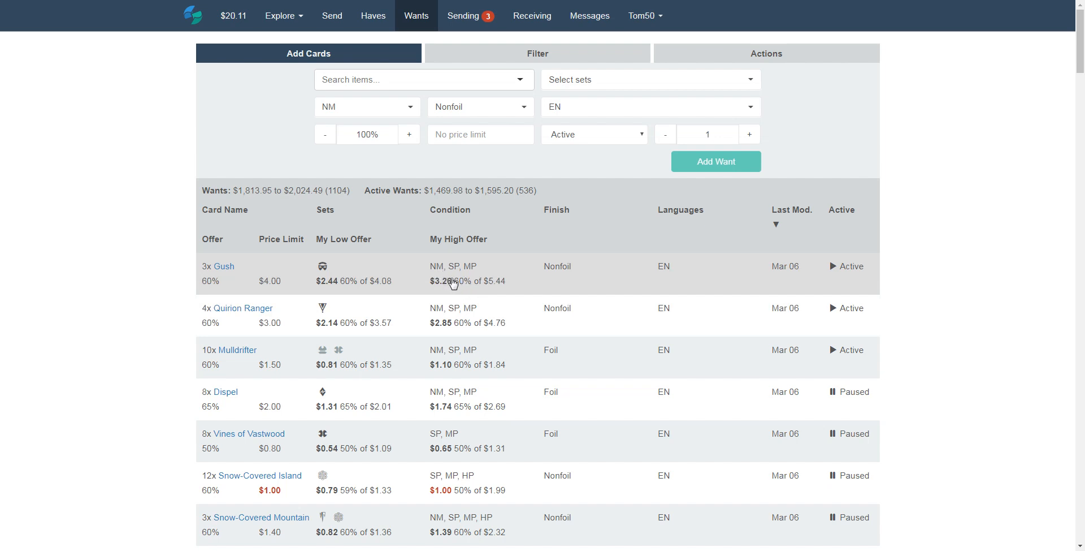
mouse_move(443, 292)
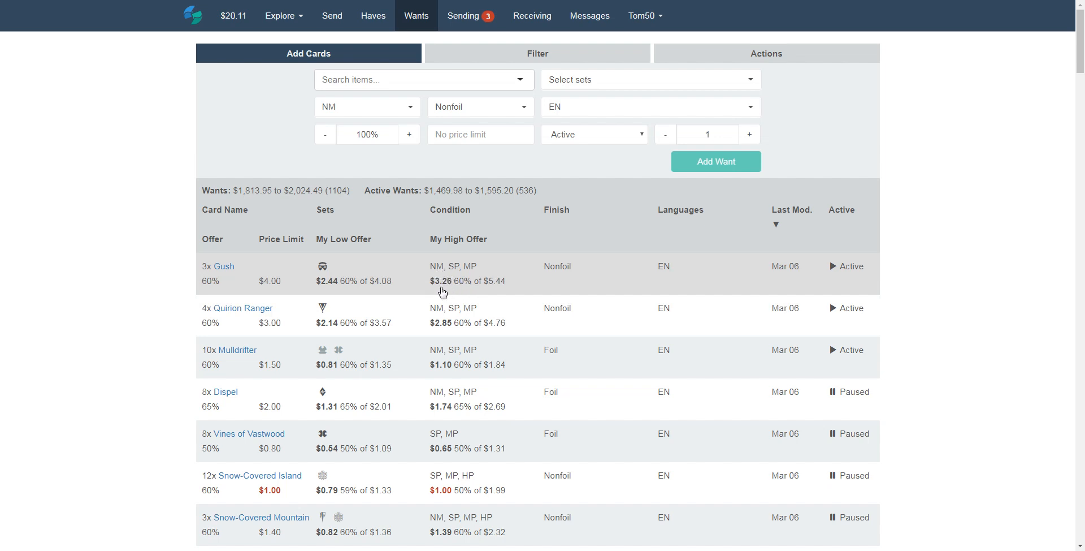
mouse_move(497, 294)
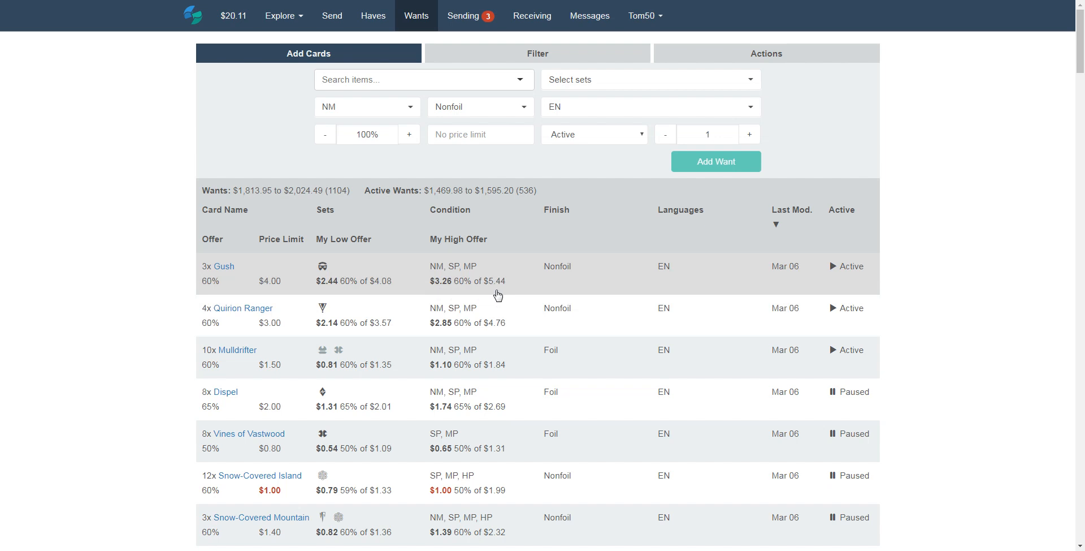
mouse_move(217, 285)
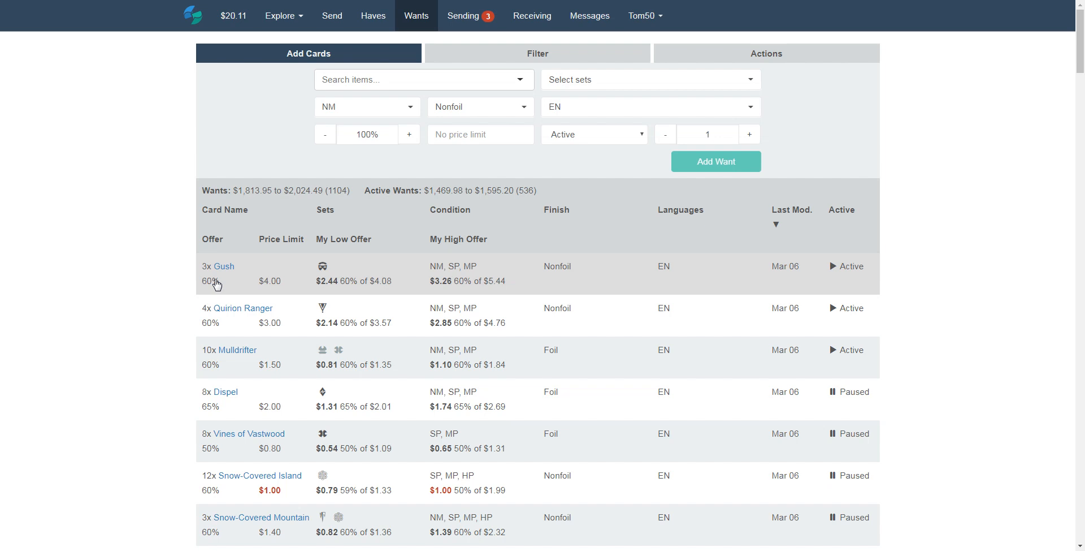
mouse_move(228, 276)
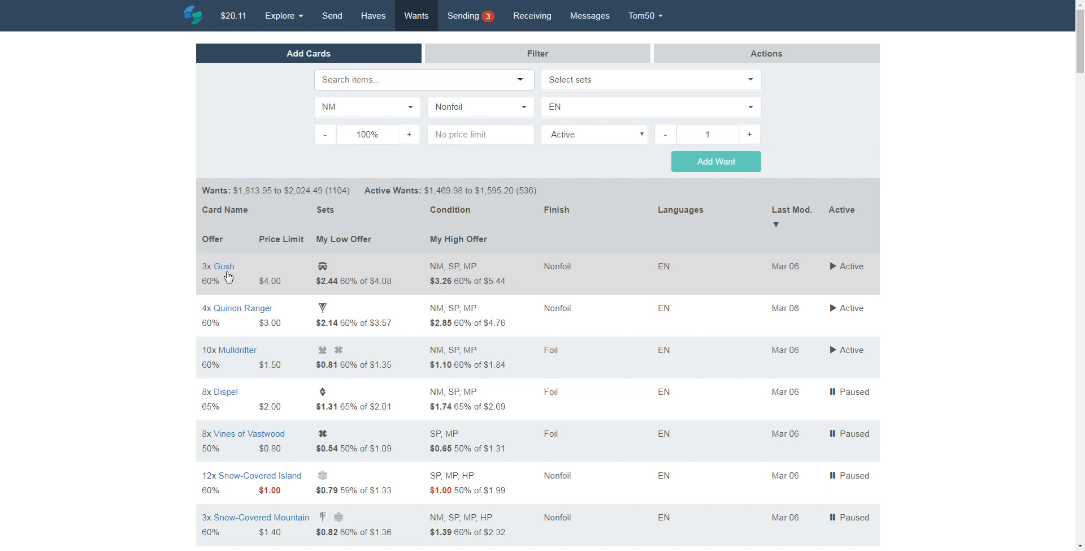
mouse_move(223, 266)
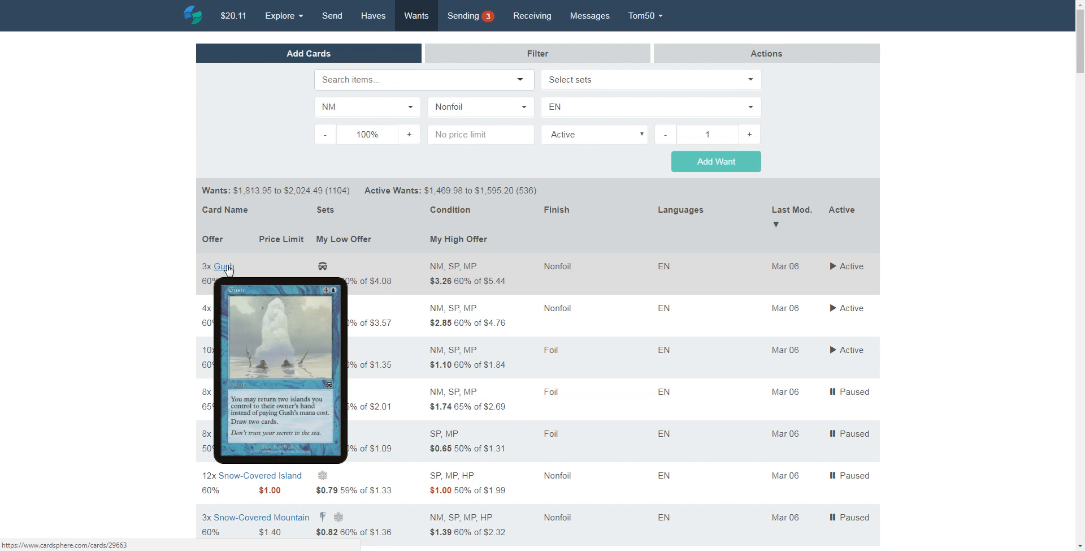
mouse_move(360, 10)
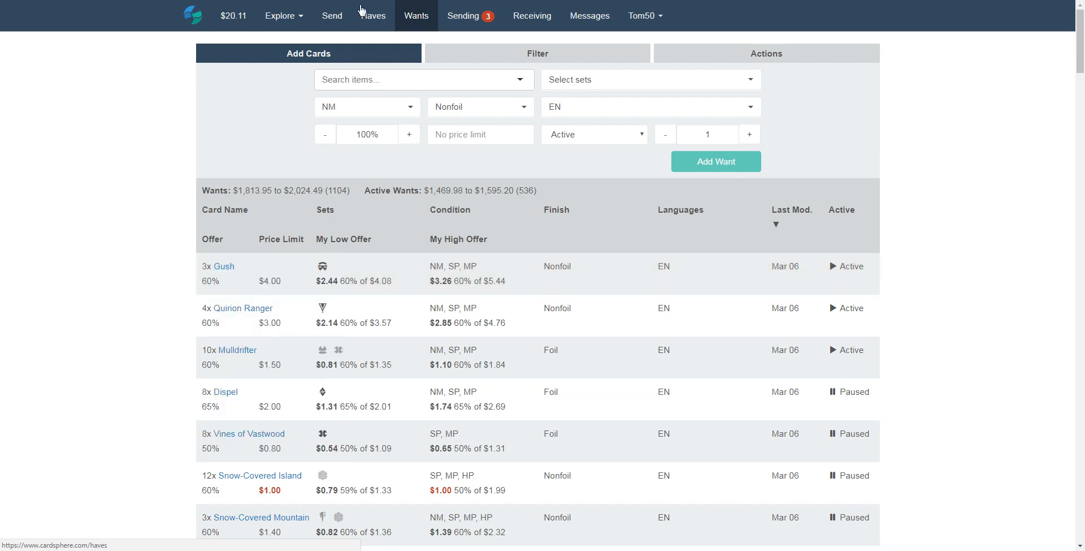
mouse_move(223, 266)
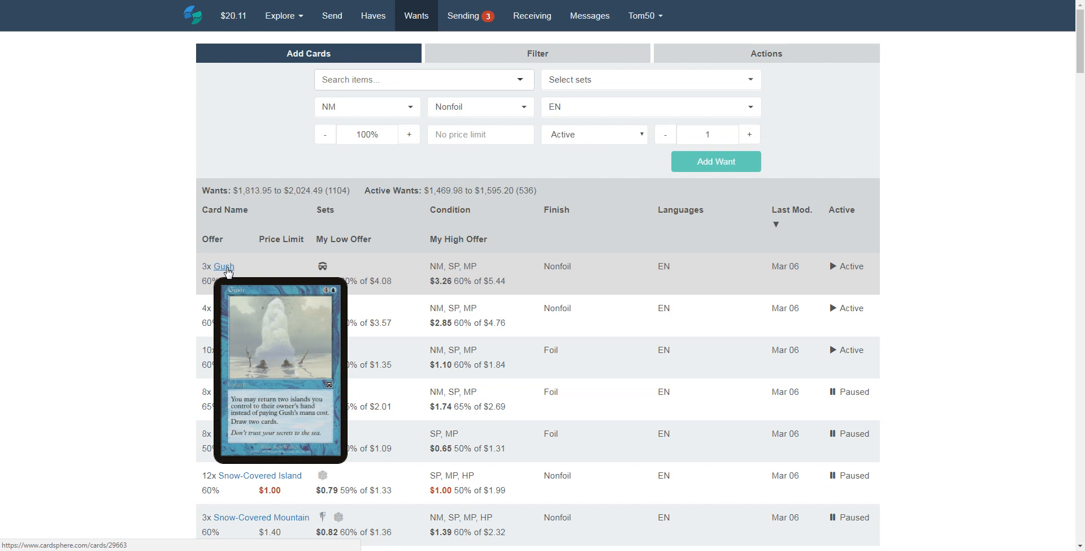
mouse_move(196, 19)
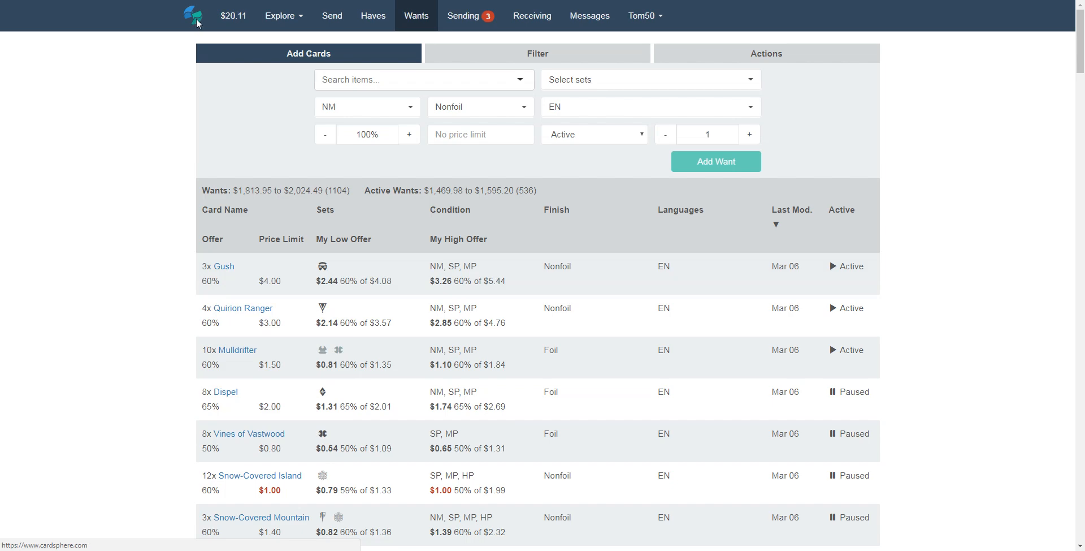
- Return to the home page with user counts, trade totals and last-7-days price table
click(193, 16)
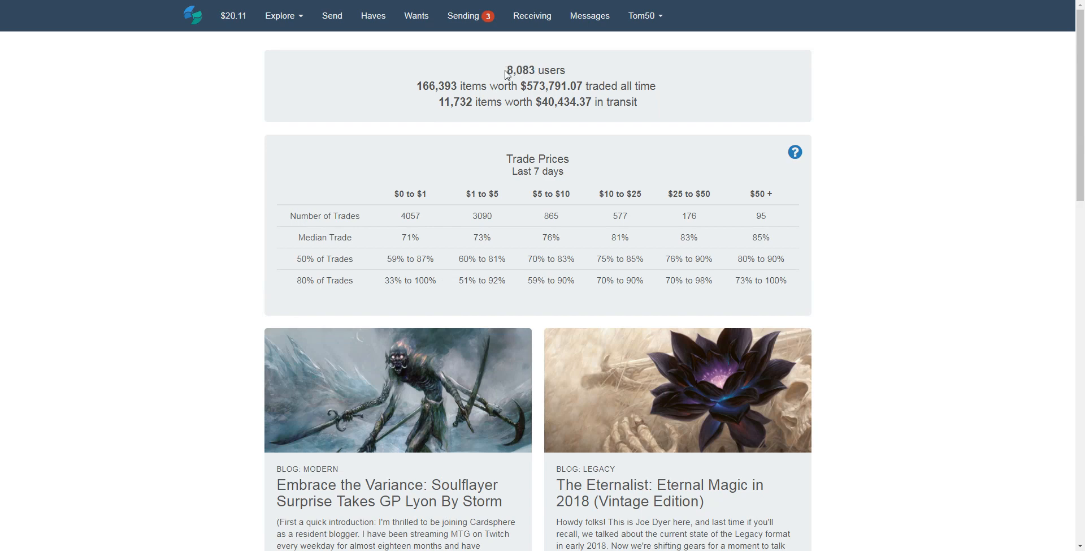
double_click(519, 71)
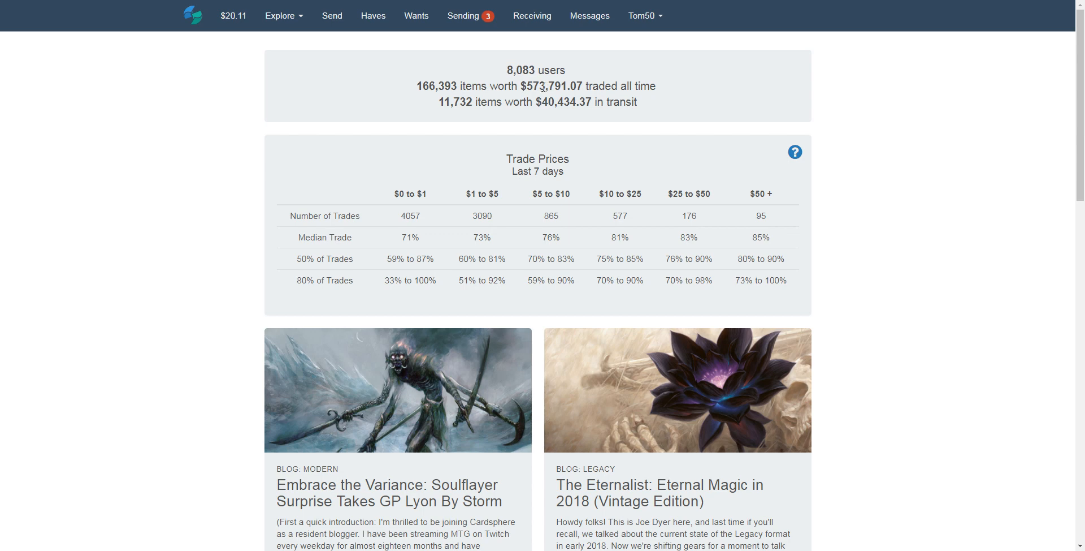
mouse_move(392, 40)
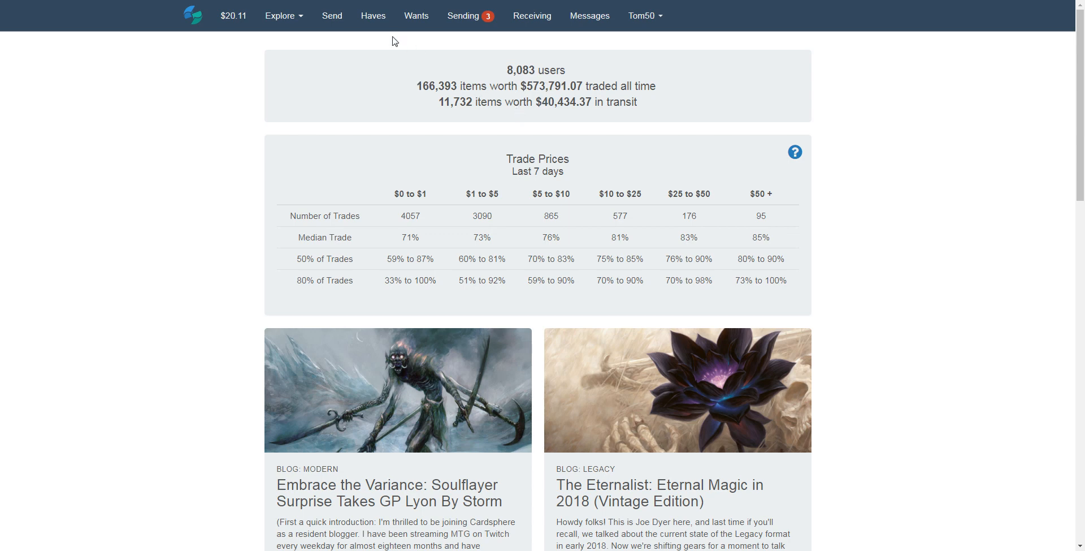
- Reopen the Haves list showing totals and card entries
click(372, 15)
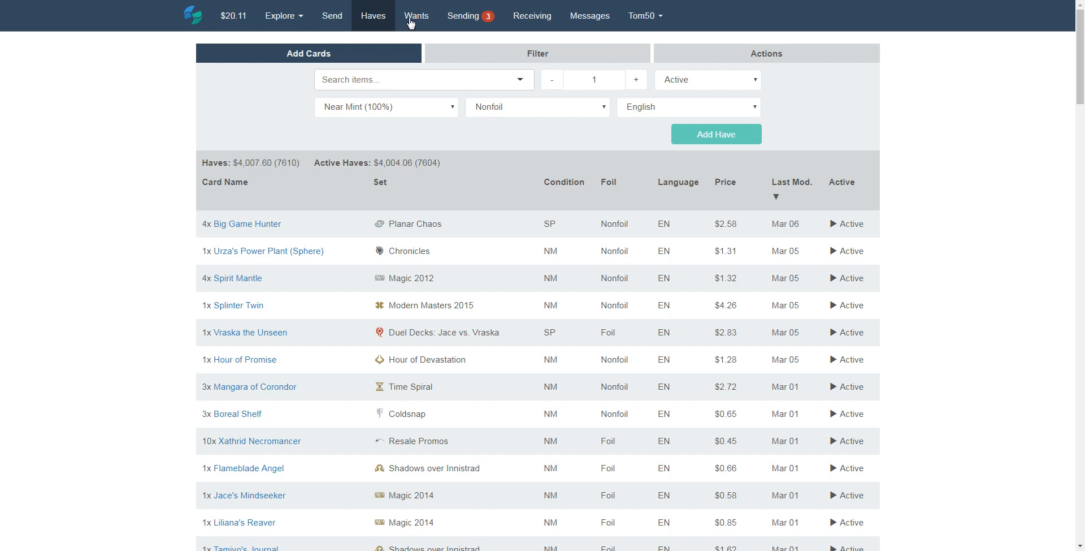
mouse_move(416, 15)
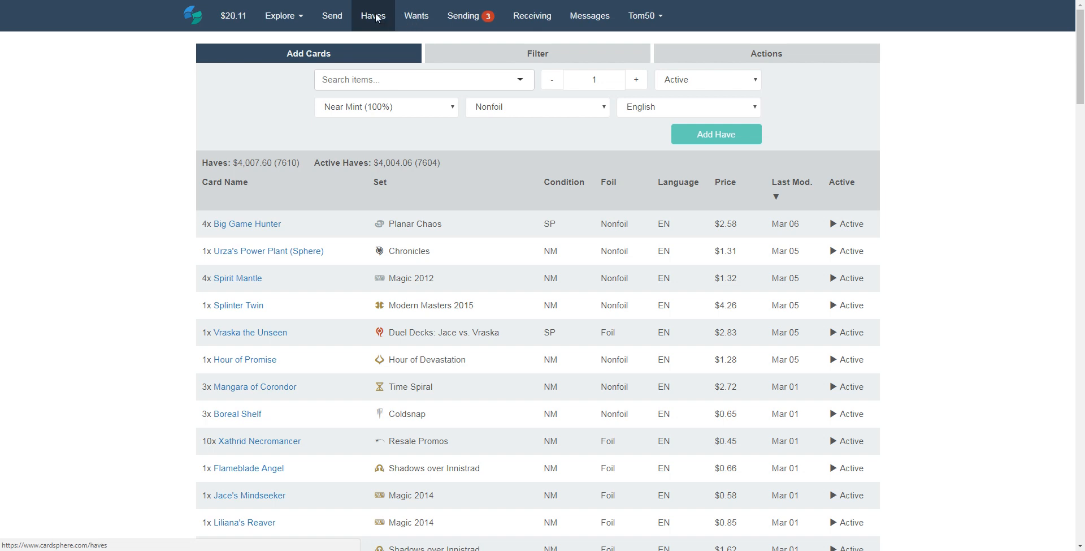
mouse_move(378, 344)
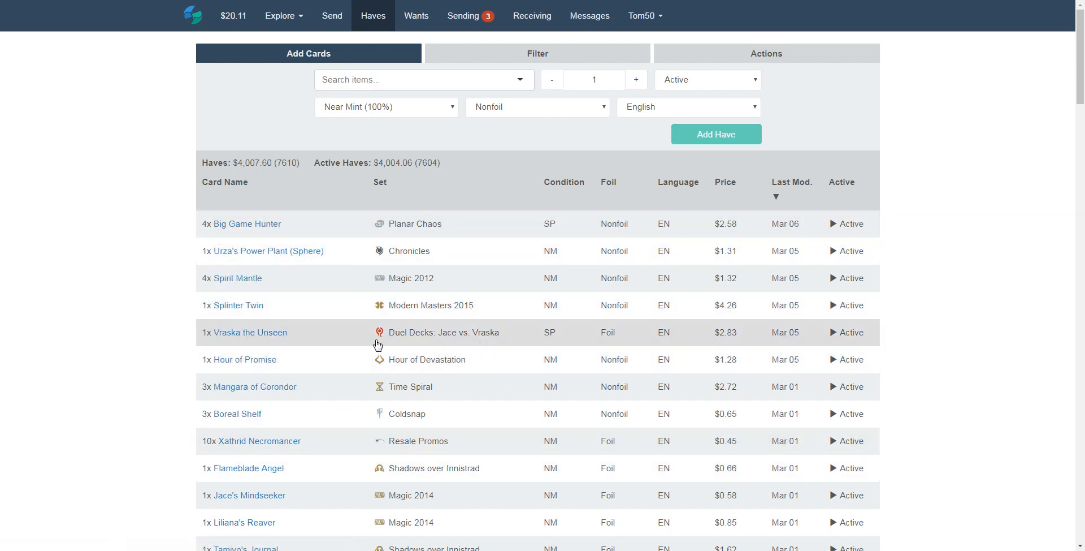
mouse_move(857, 223)
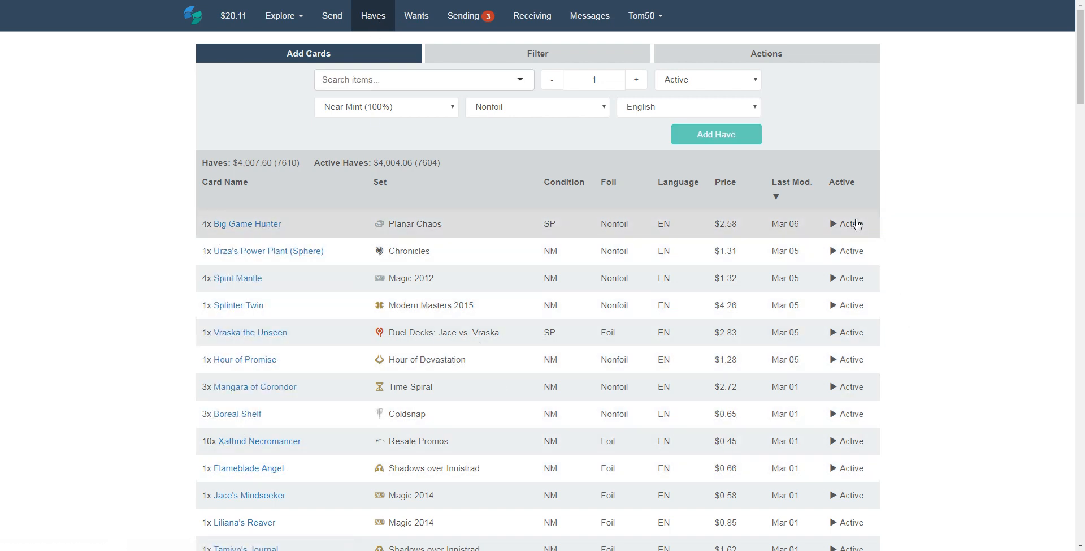
mouse_move(855, 232)
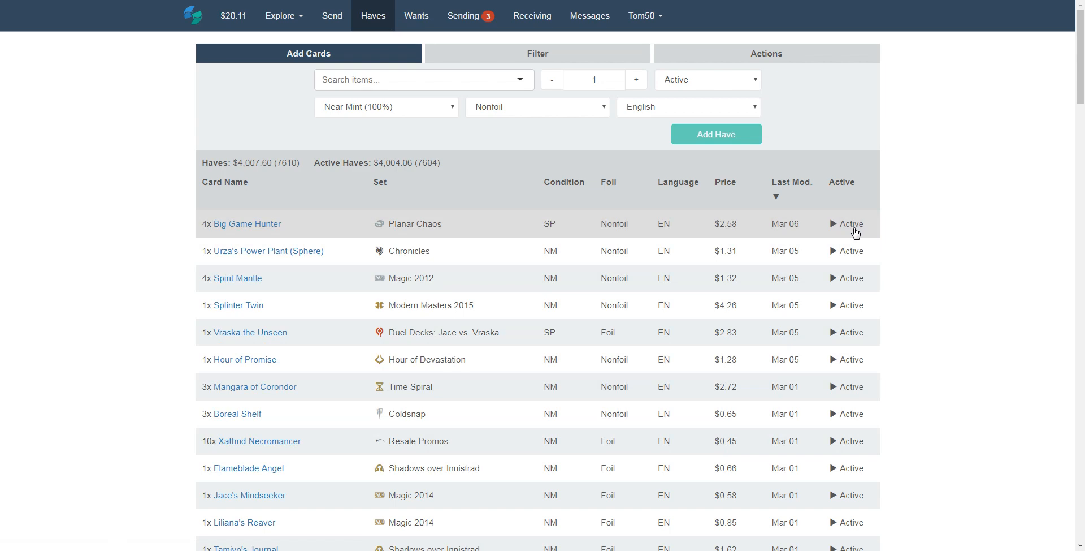
mouse_move(488, 54)
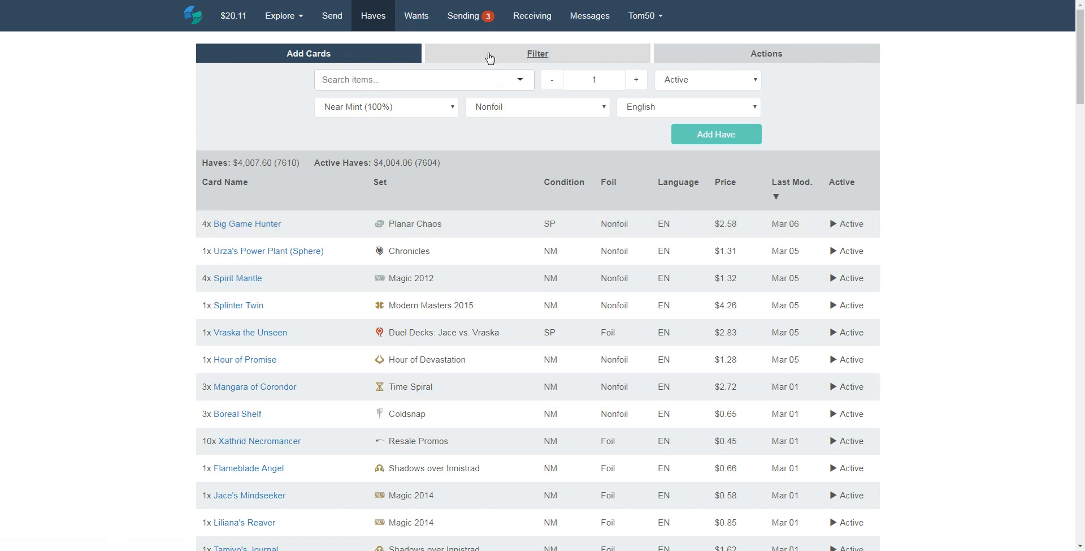
- Glance at the Wants list, then return to the Haves list
click(416, 15)
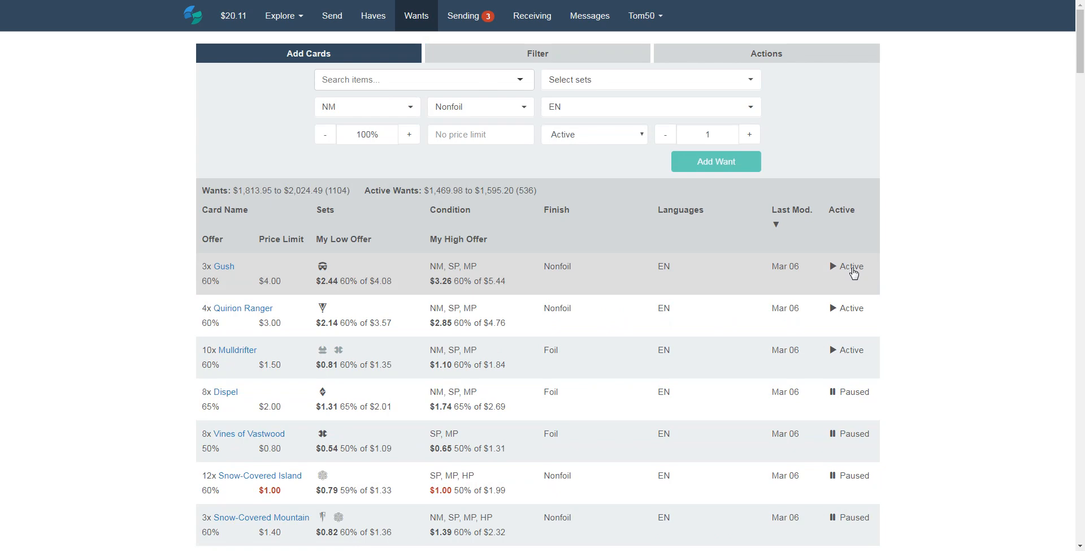
click(372, 15)
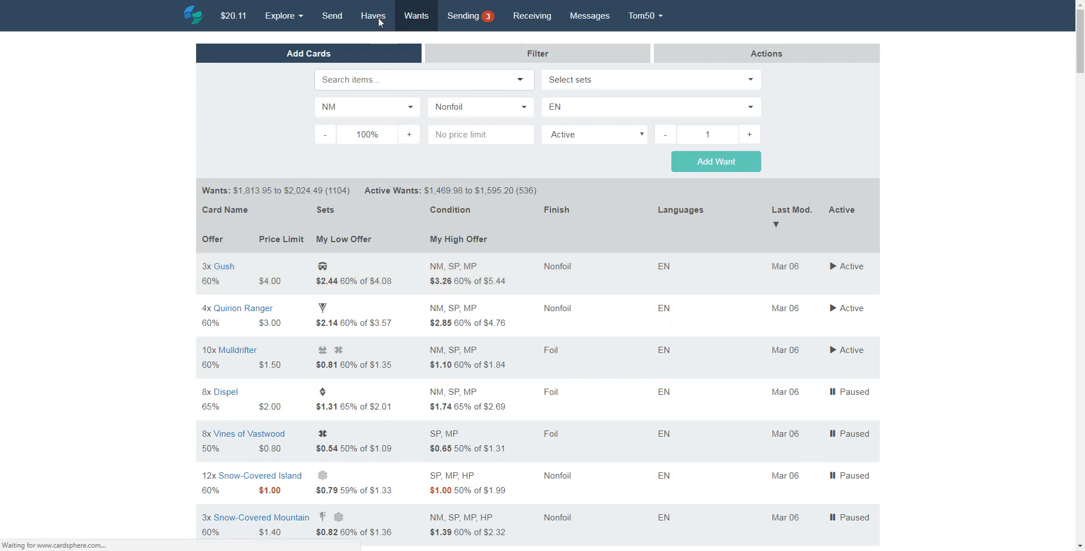
click(373, 15)
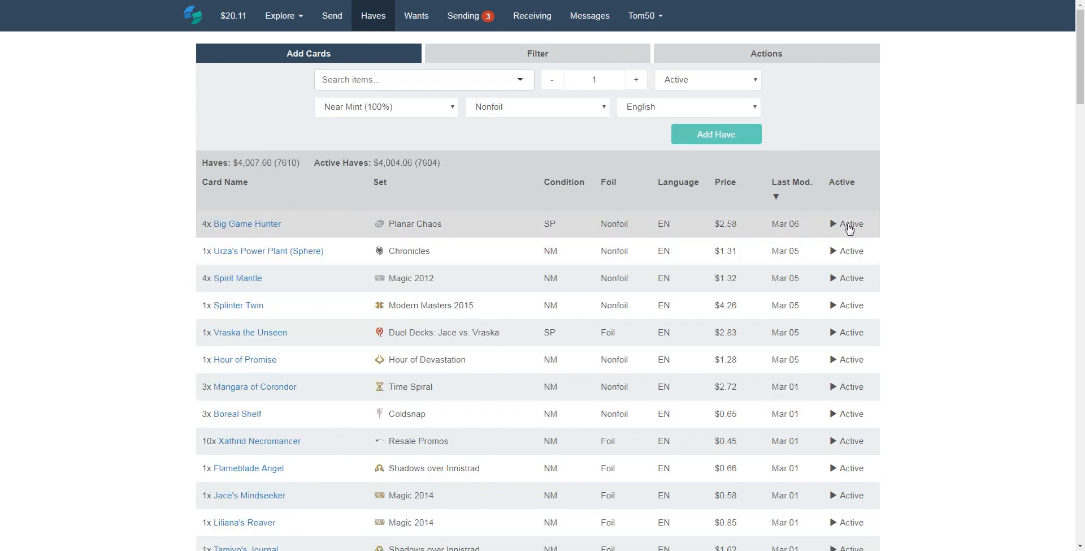
mouse_move(388, 271)
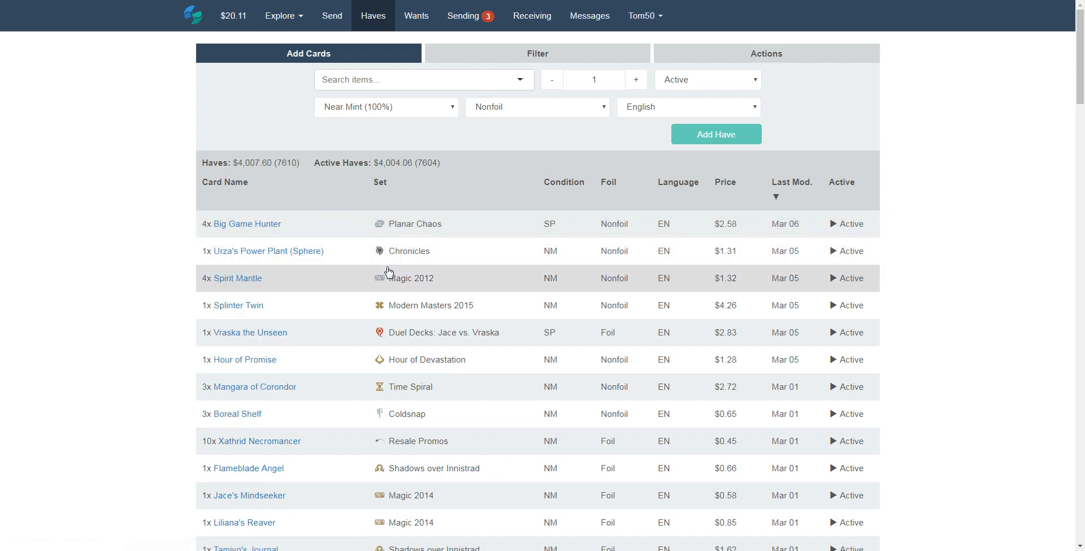
- Open and close the Spirit Mantle editor unchanged, then show the Haves bulk actions
click(237, 277)
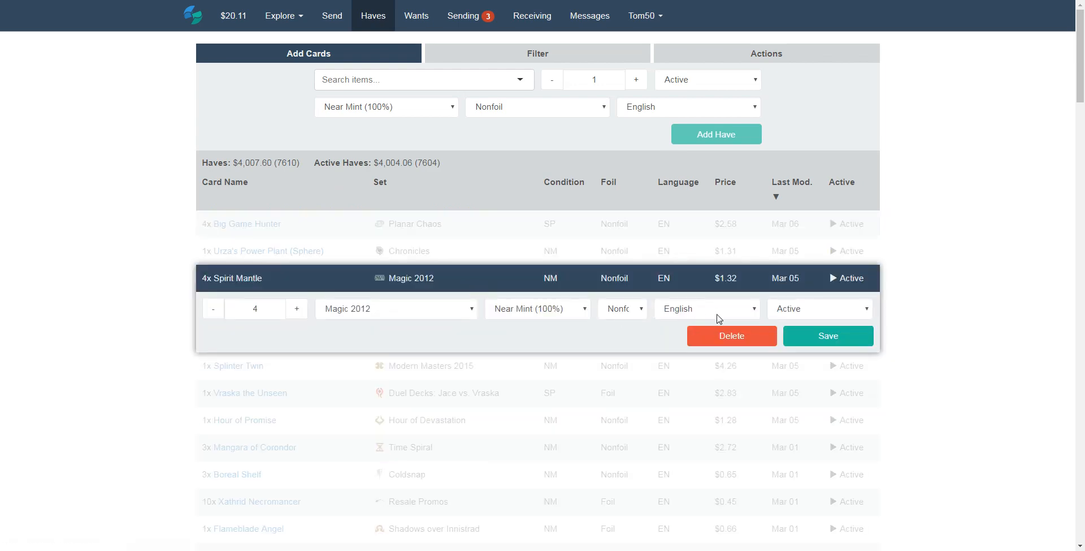
click(820, 308)
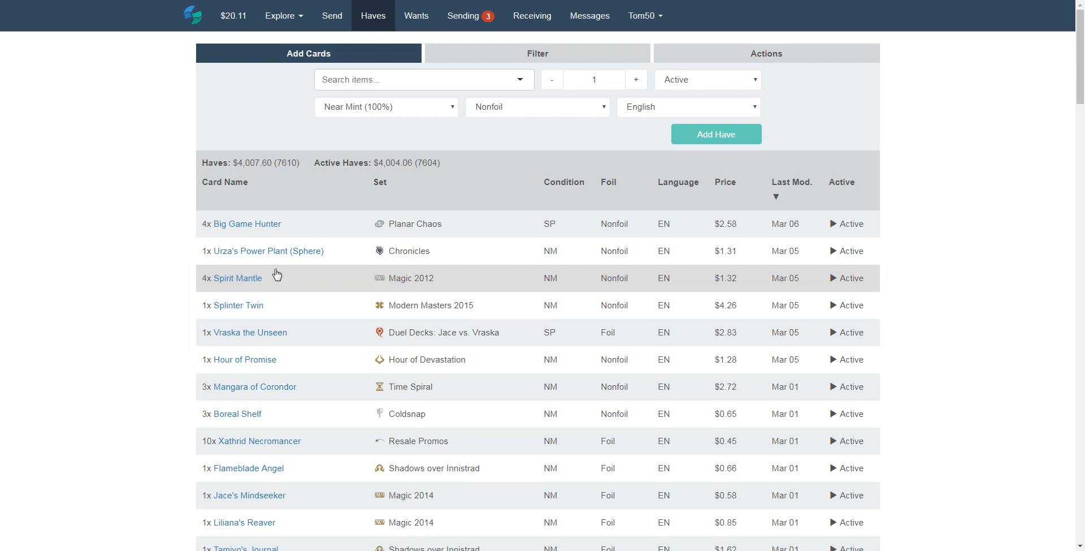
mouse_move(321, 333)
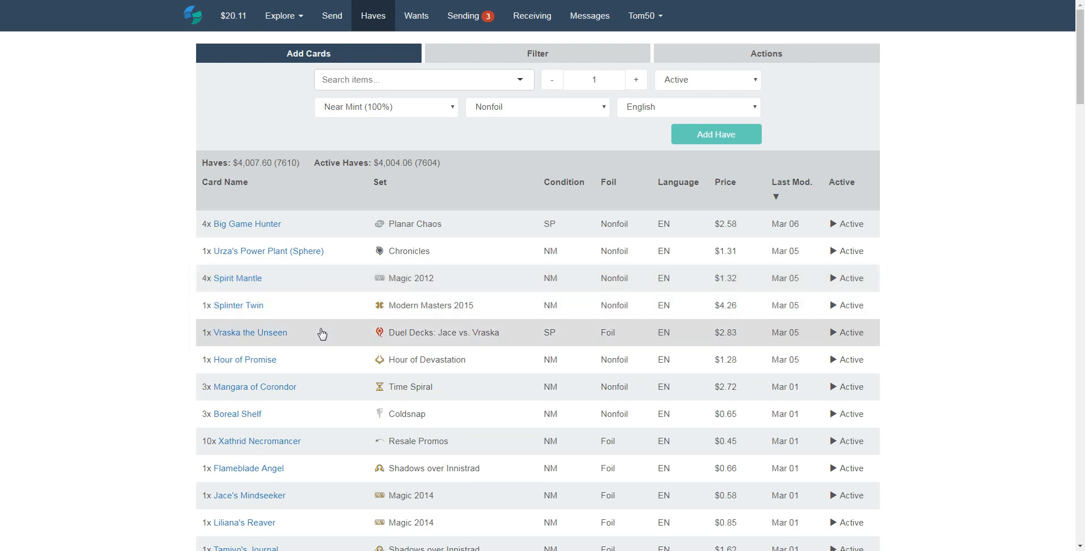
mouse_move(333, 324)
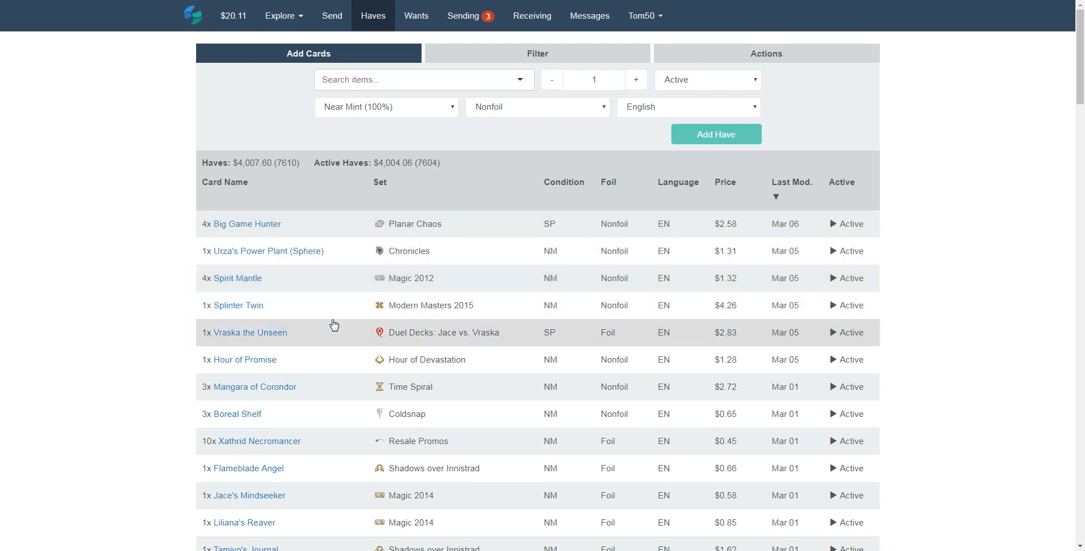
mouse_move(504, 400)
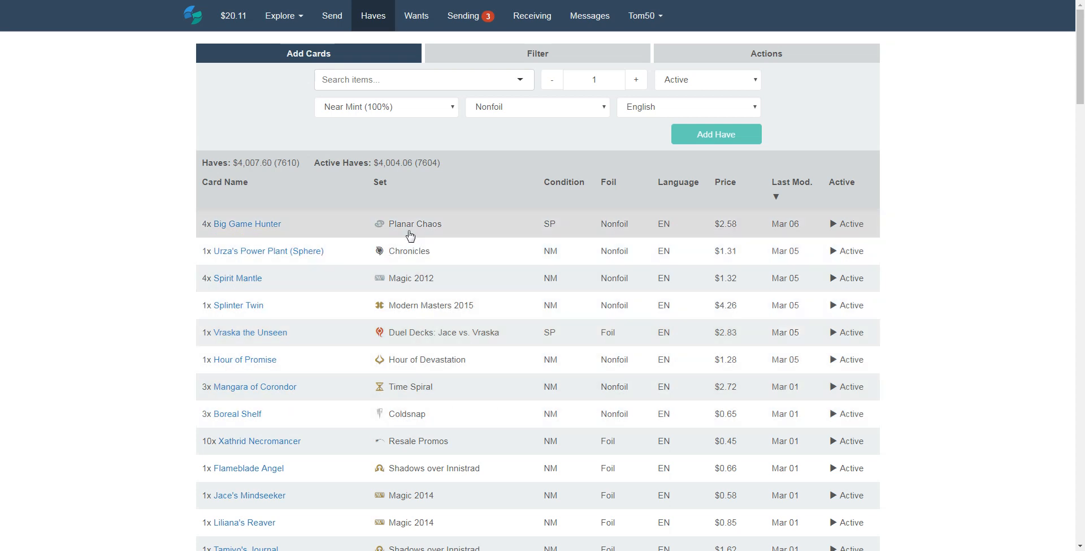
mouse_move(357, 221)
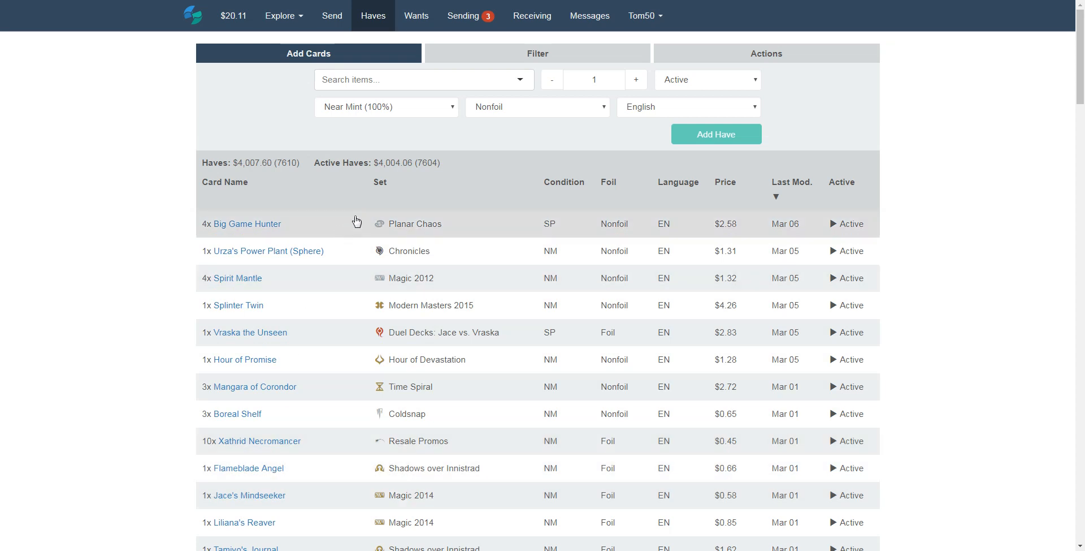
mouse_move(399, 399)
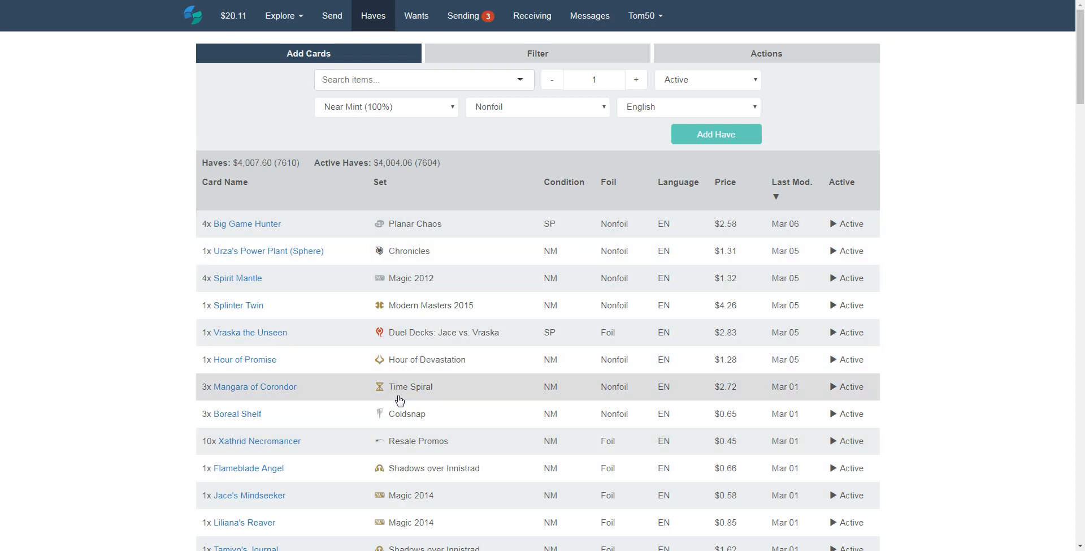
mouse_move(425, 228)
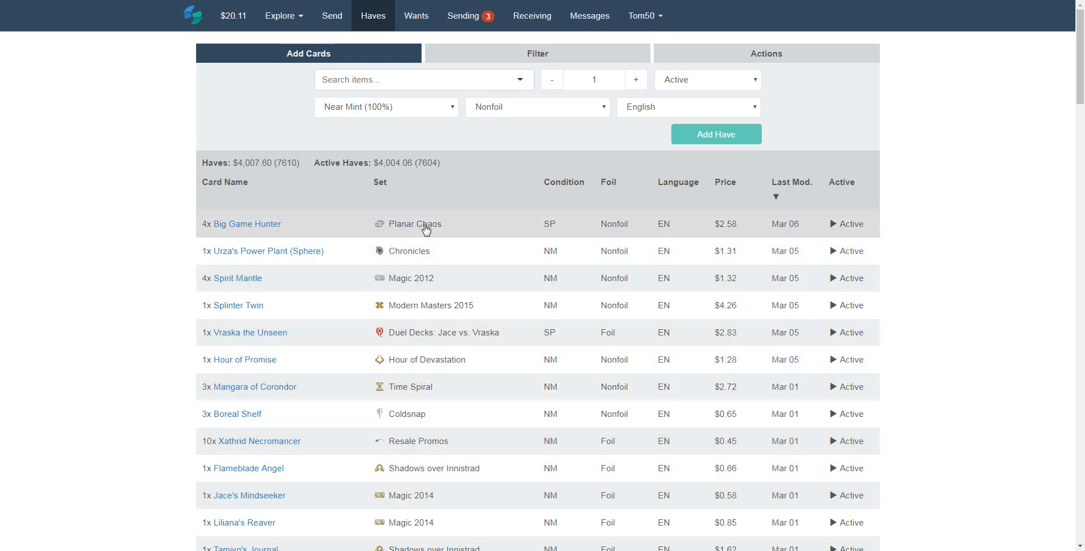
mouse_move(446, 236)
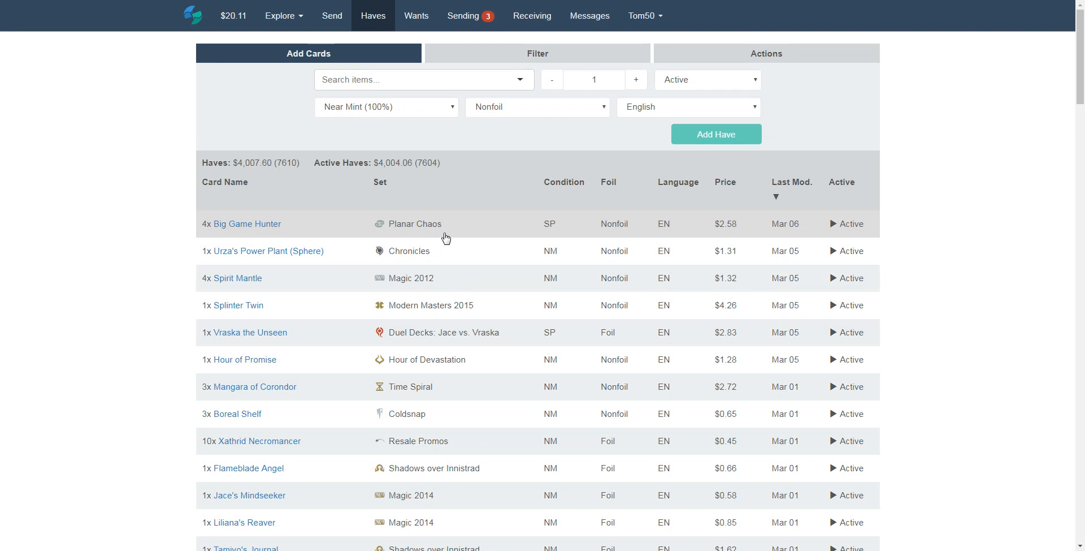
mouse_move(458, 237)
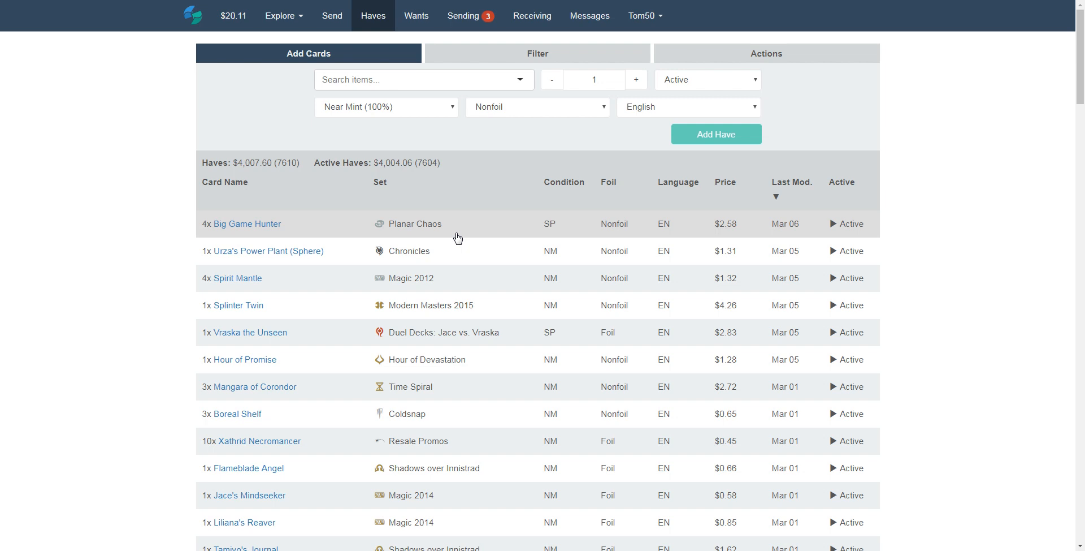
mouse_move(428, 232)
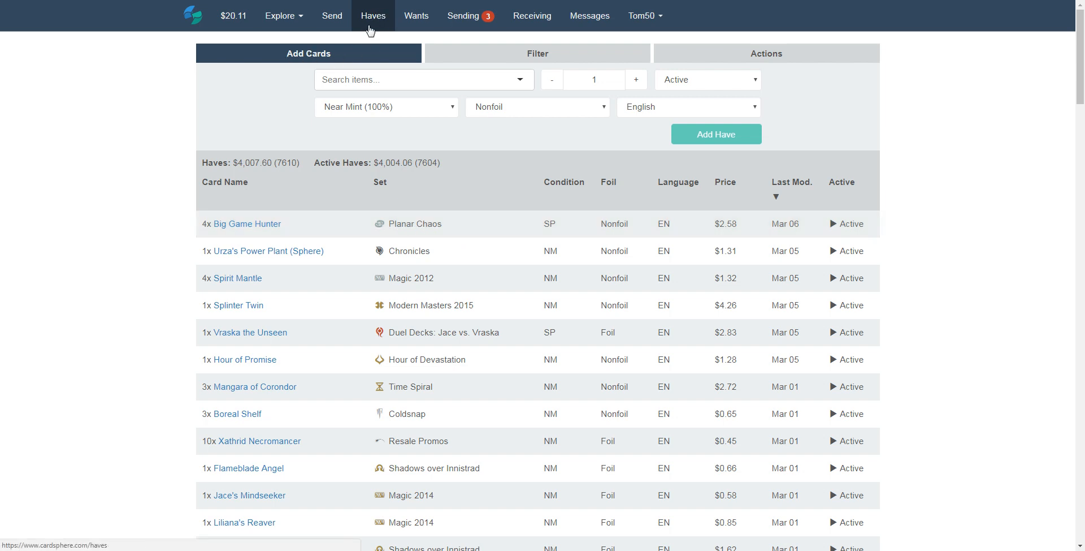
click(765, 53)
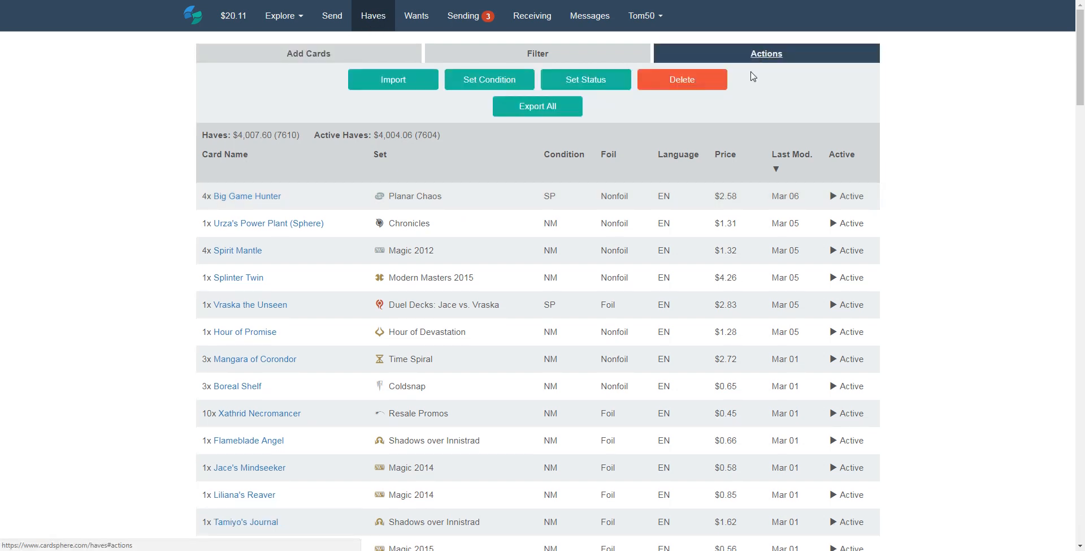
mouse_move(393, 80)
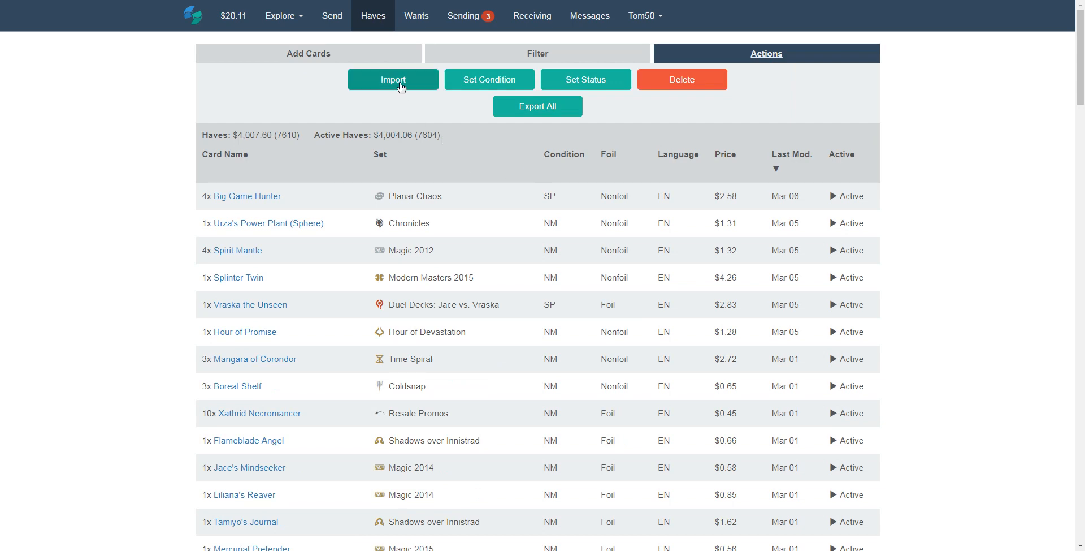
- Open the Import Haves dialog for importing cards from a CSV file
click(392, 79)
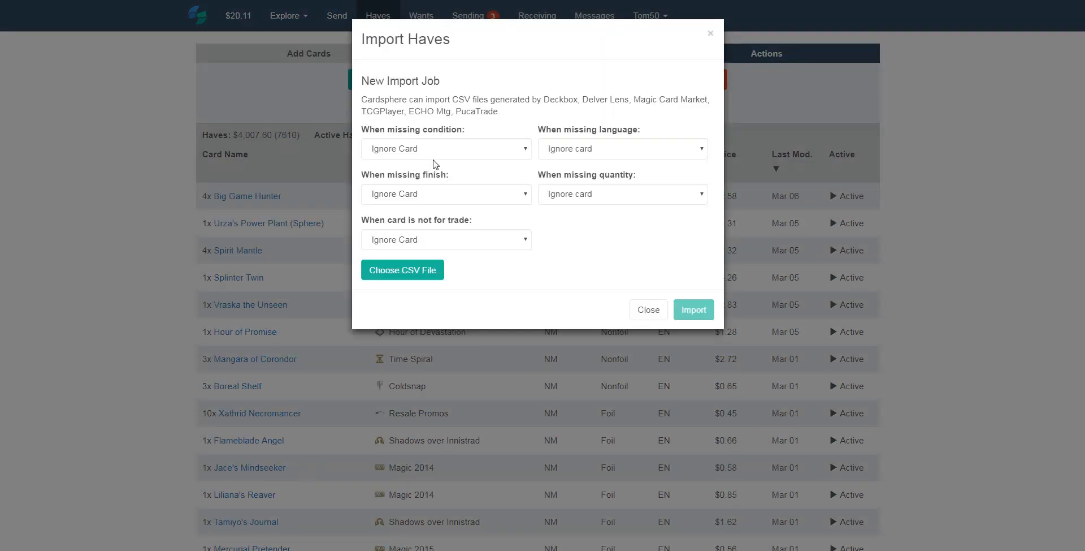
mouse_move(437, 197)
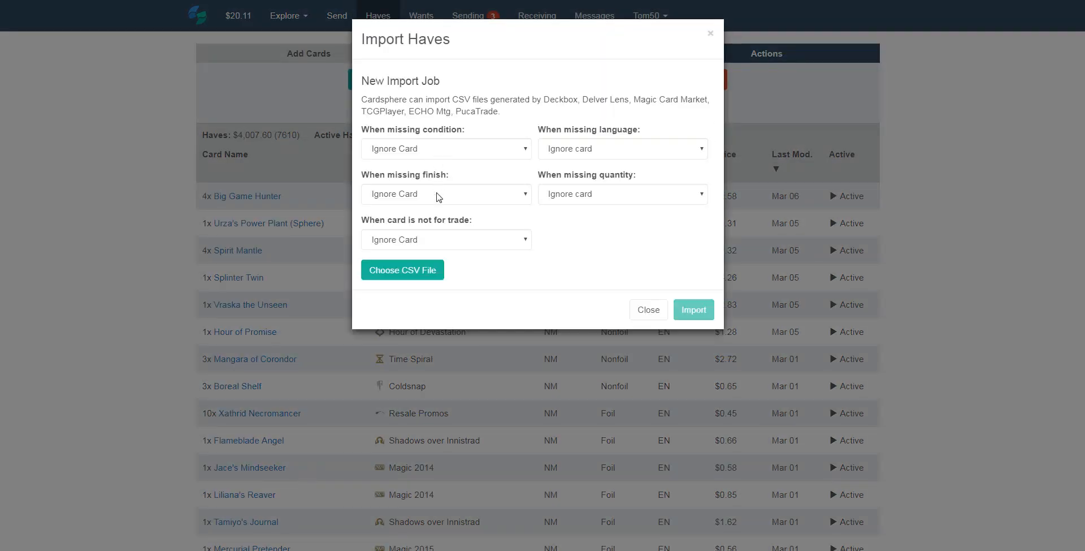
mouse_move(471, 102)
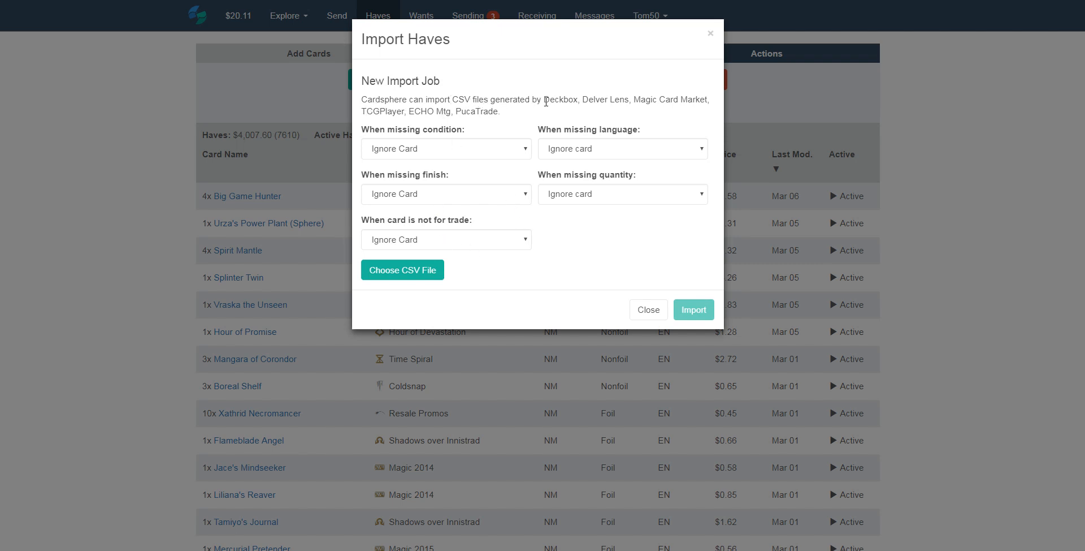
mouse_move(644, 101)
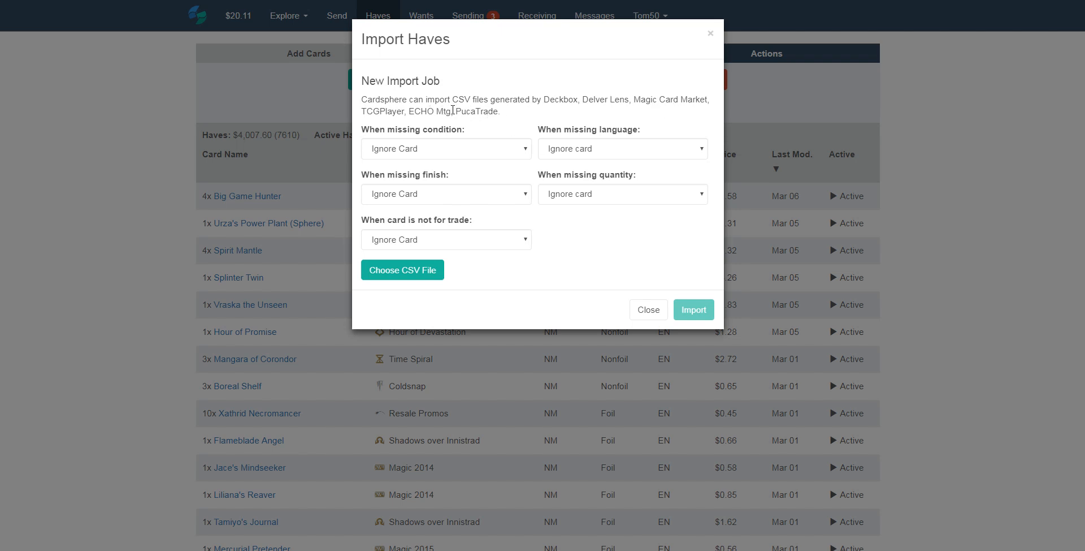
mouse_move(647, 309)
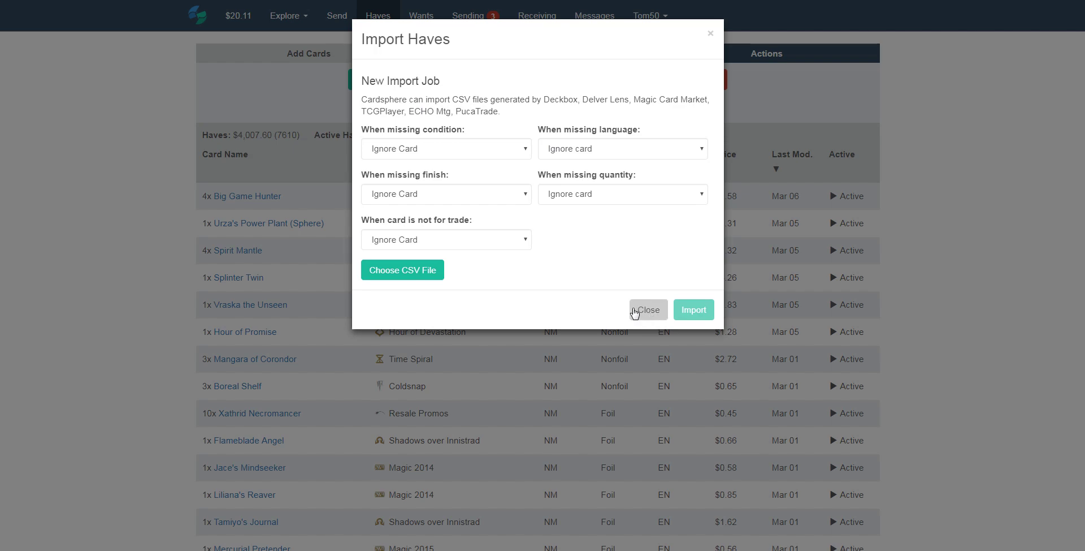
mouse_move(423, 271)
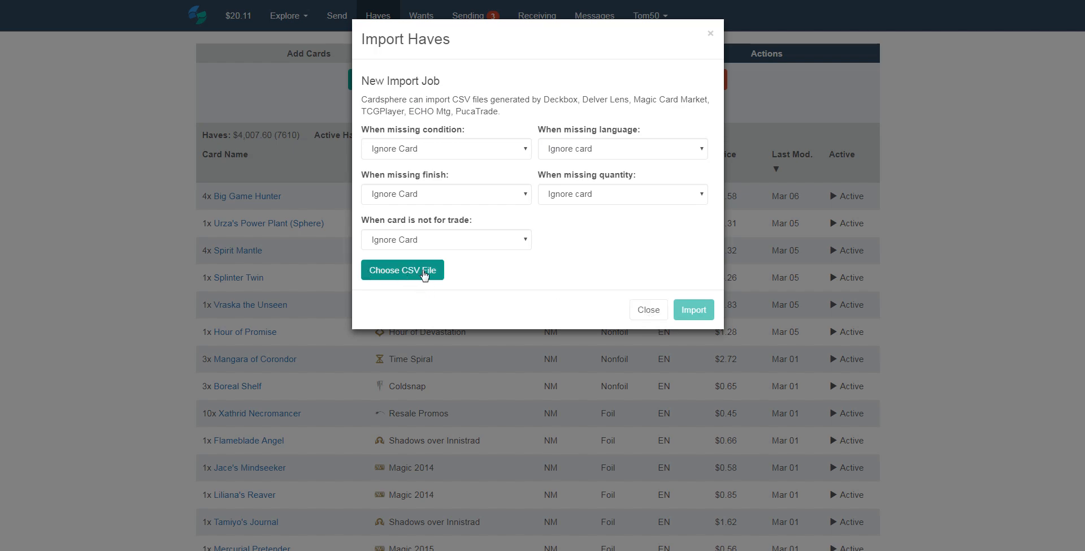
- Dismiss the import dialog, visit the Send packages page, then return to Haves
click(647, 310)
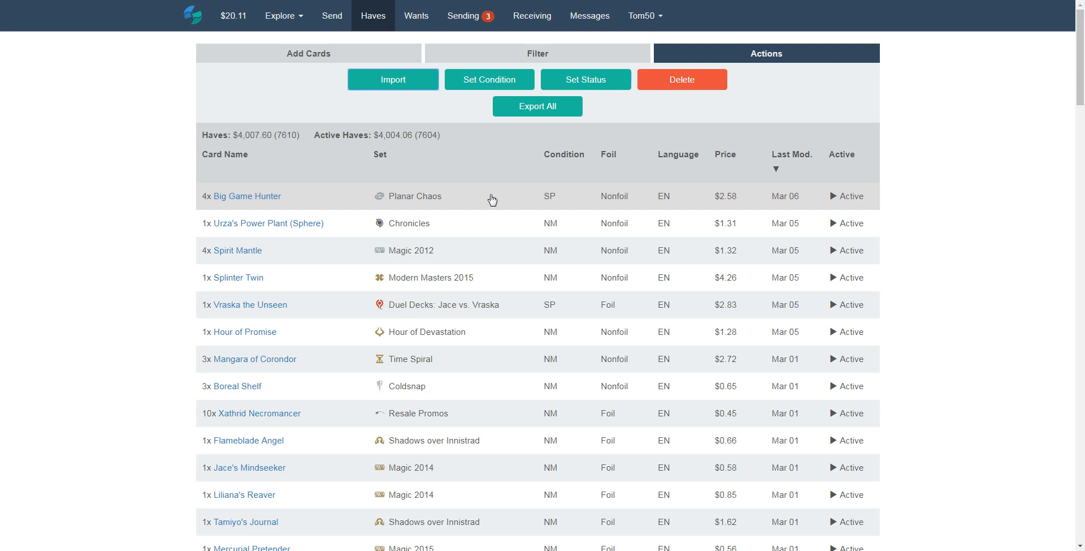
mouse_move(521, 127)
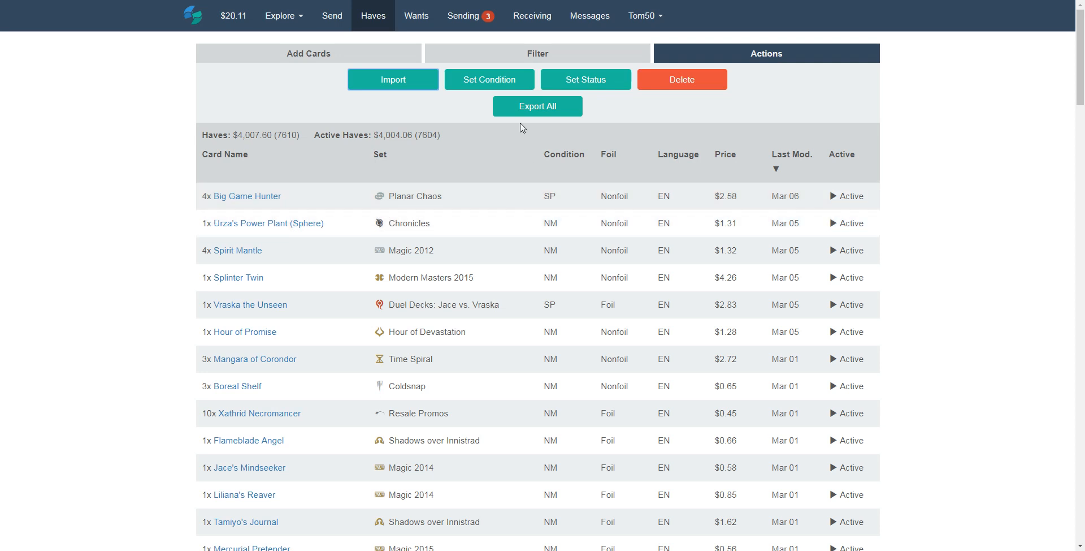
mouse_move(417, 15)
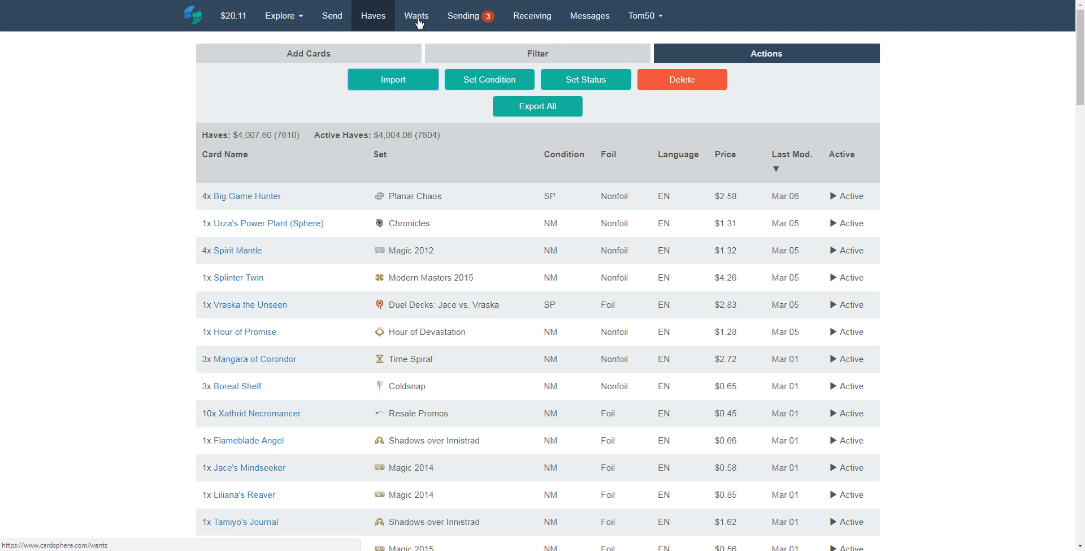
mouse_move(491, 19)
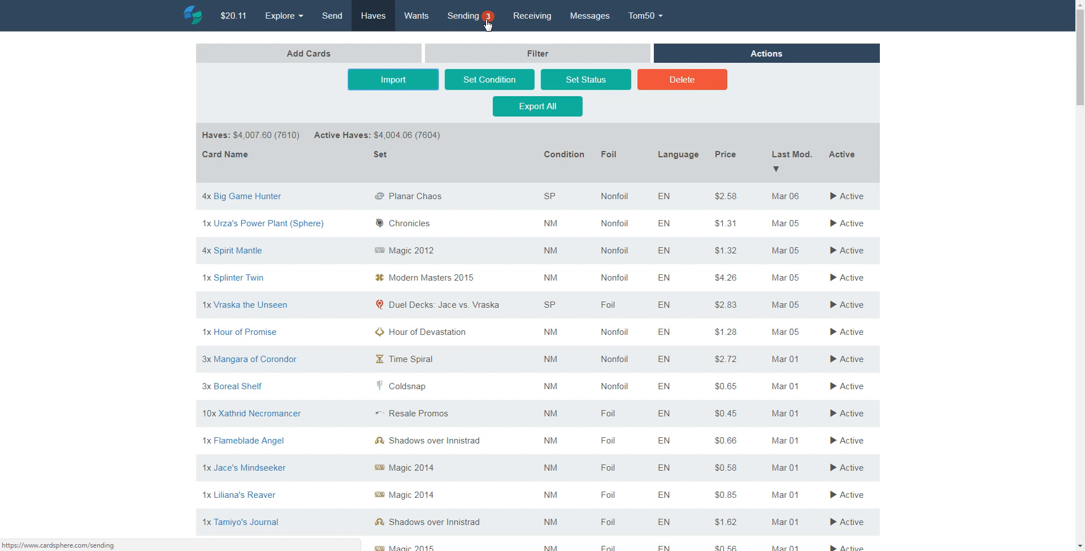
mouse_move(332, 16)
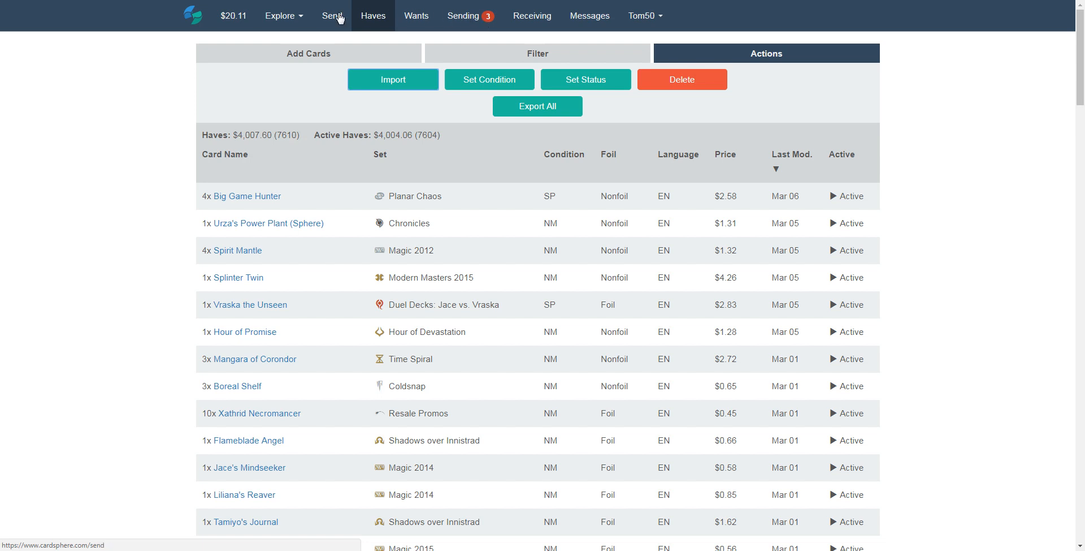
click(332, 15)
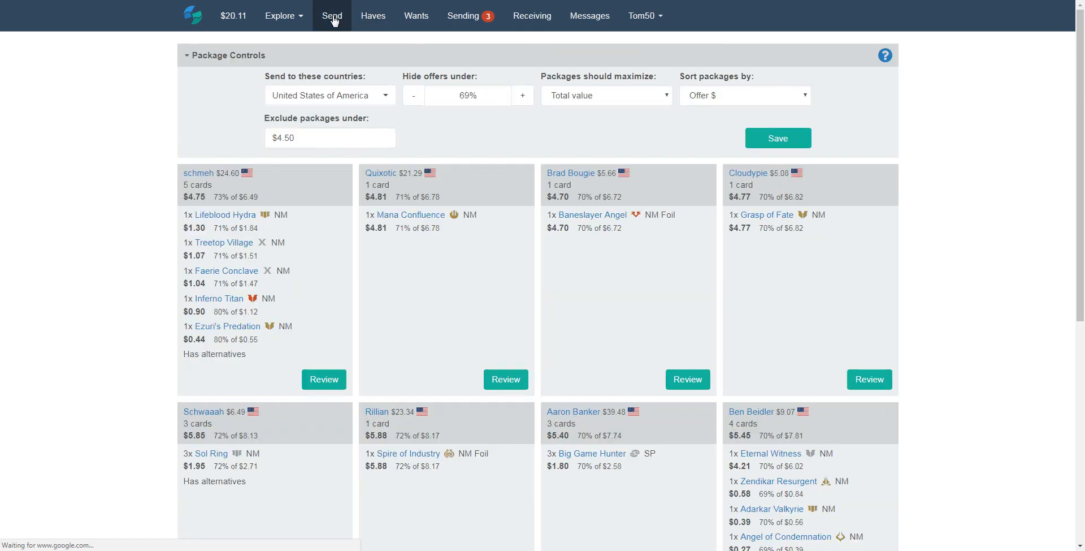
click(373, 15)
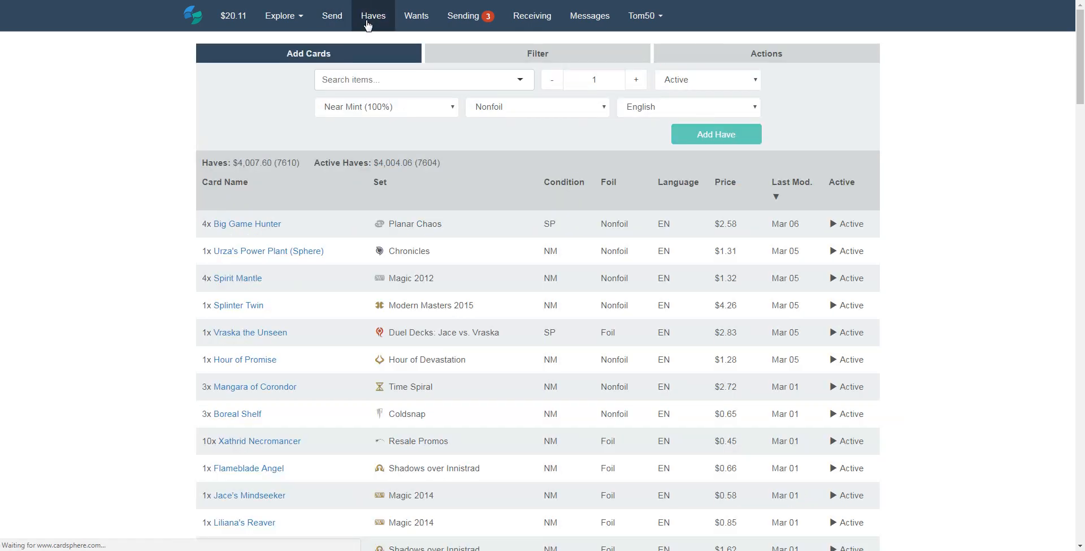
mouse_move(344, 222)
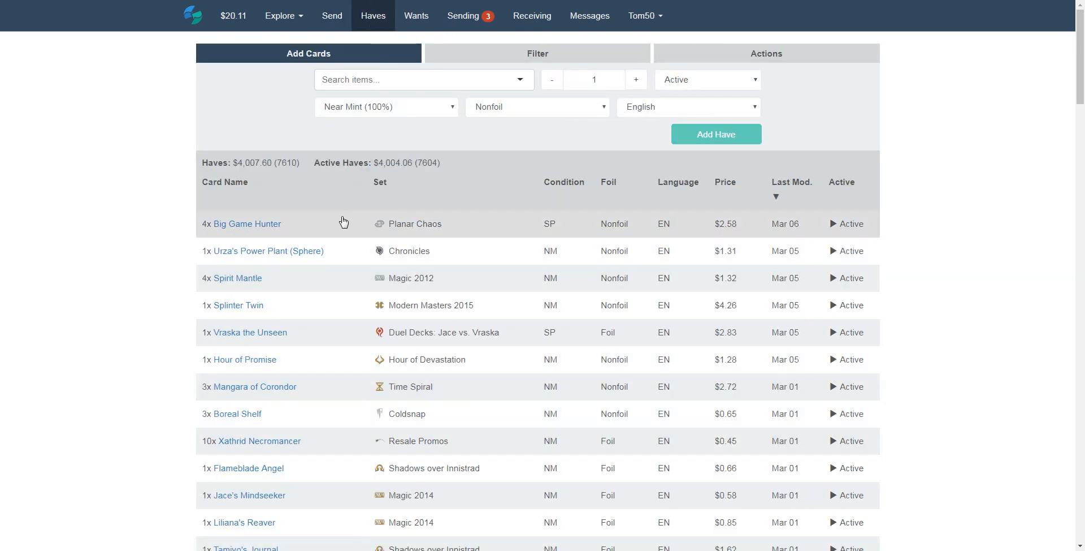
mouse_move(422, 398)
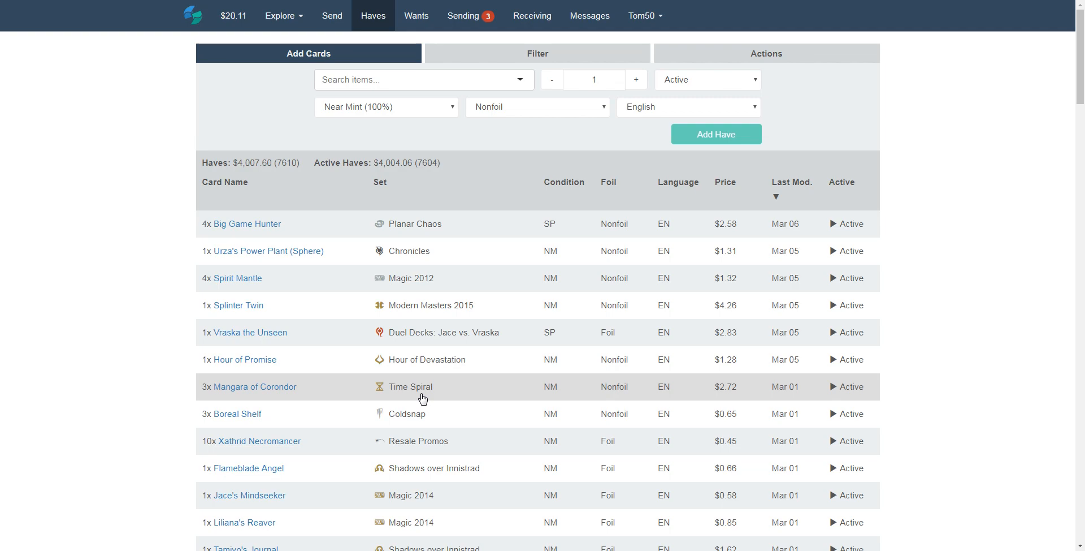
mouse_move(385, 402)
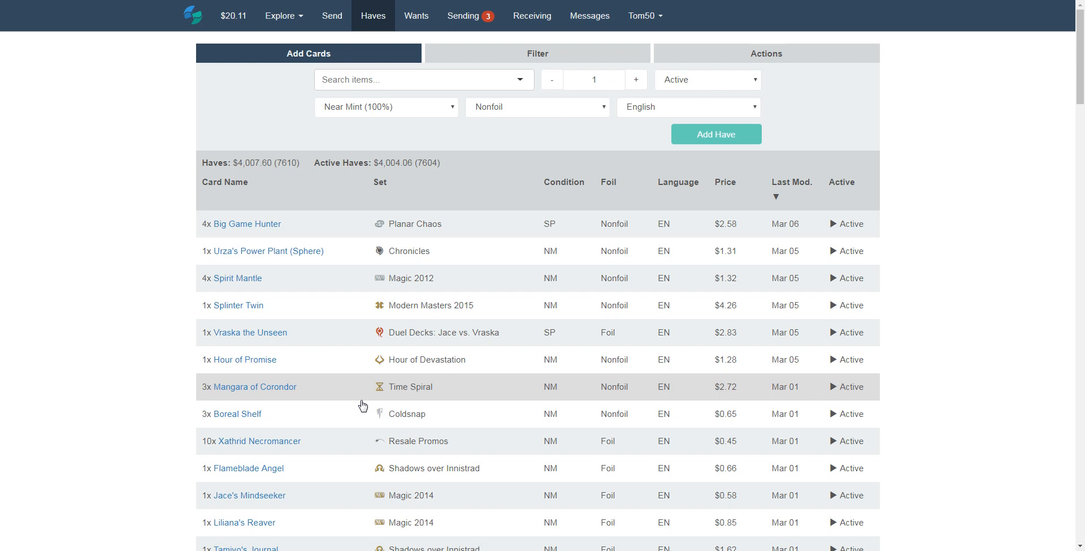
mouse_move(395, 40)
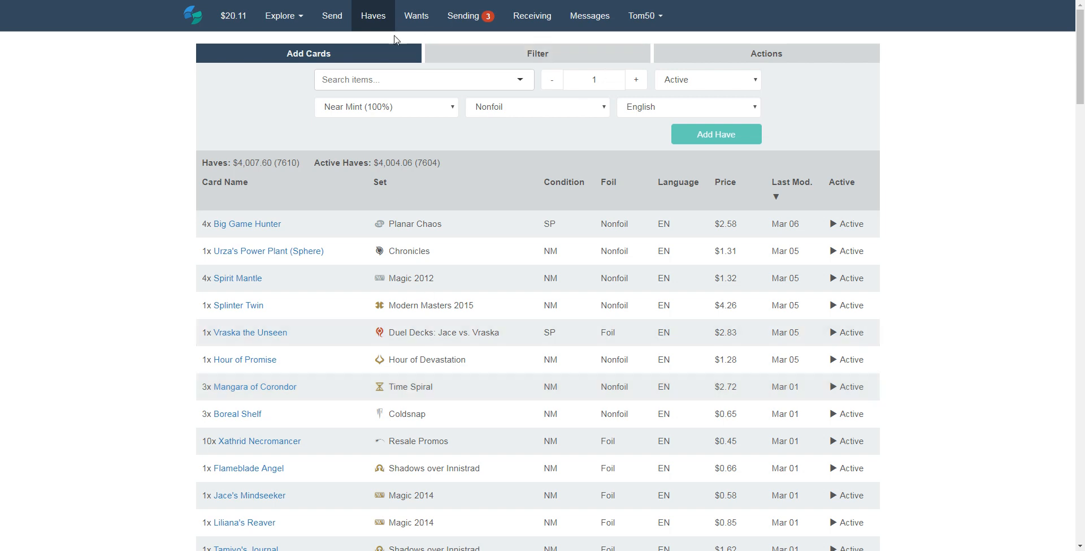
- Open the Wants list and scroll through wanted cards with offer percentages and price limits
click(416, 16)
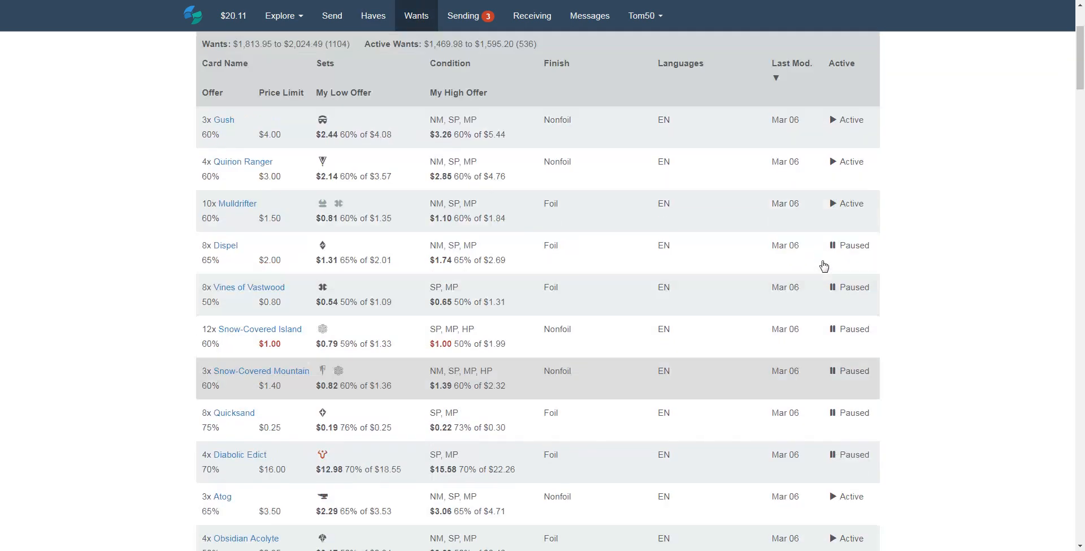
click(308, 53)
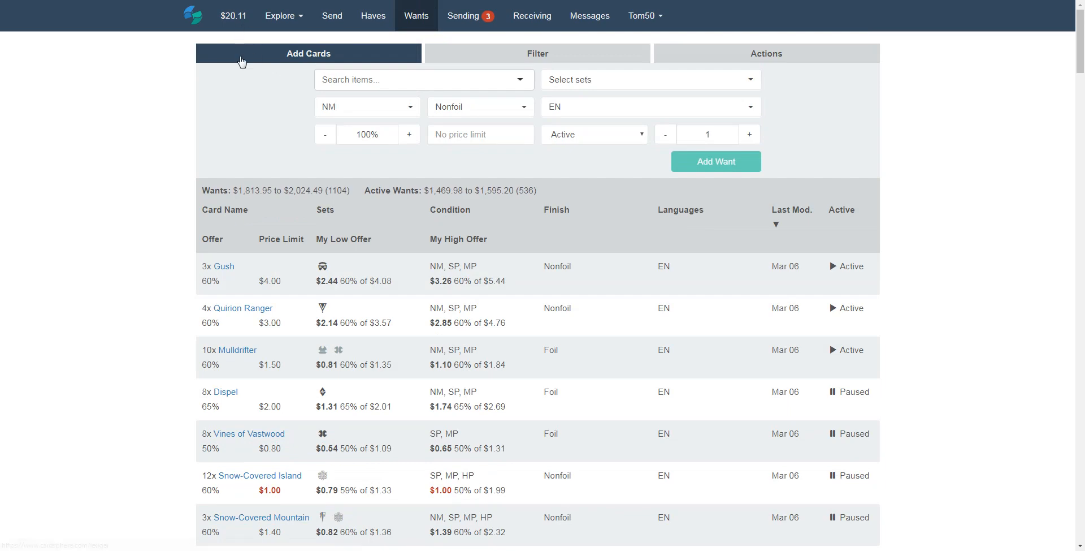
scroll(down, 3)
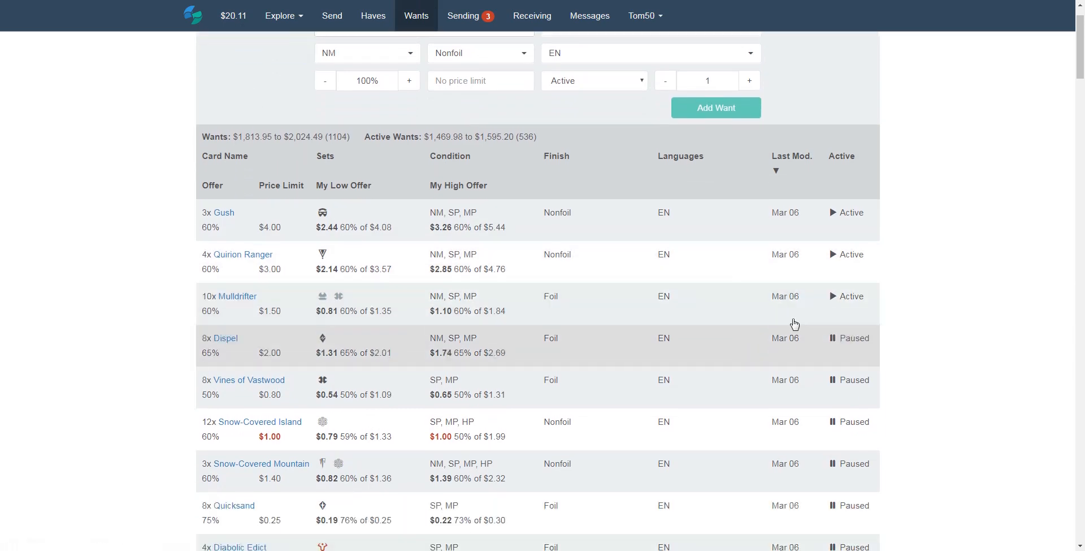
scroll(up, 3)
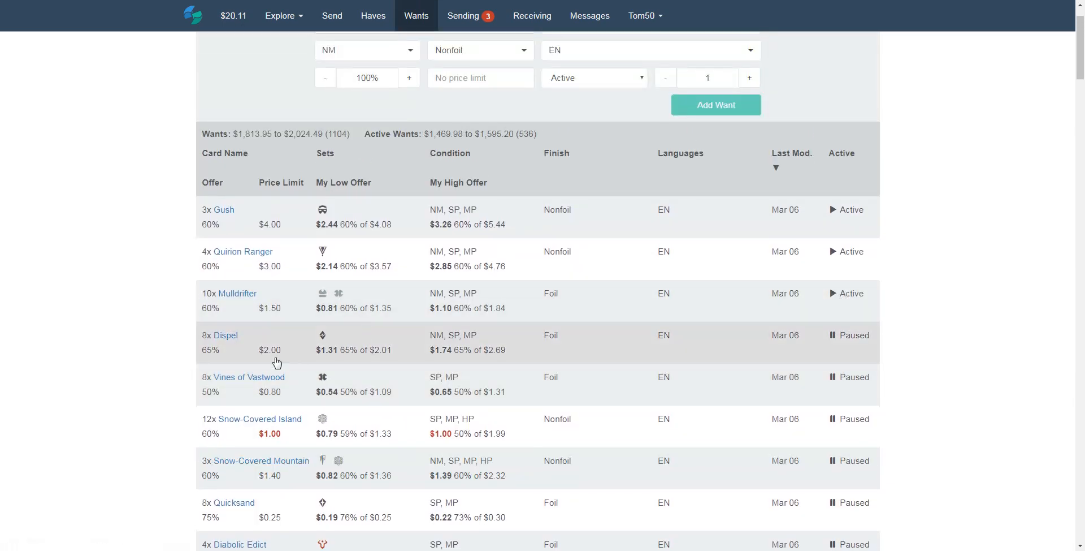
scroll(up, 3)
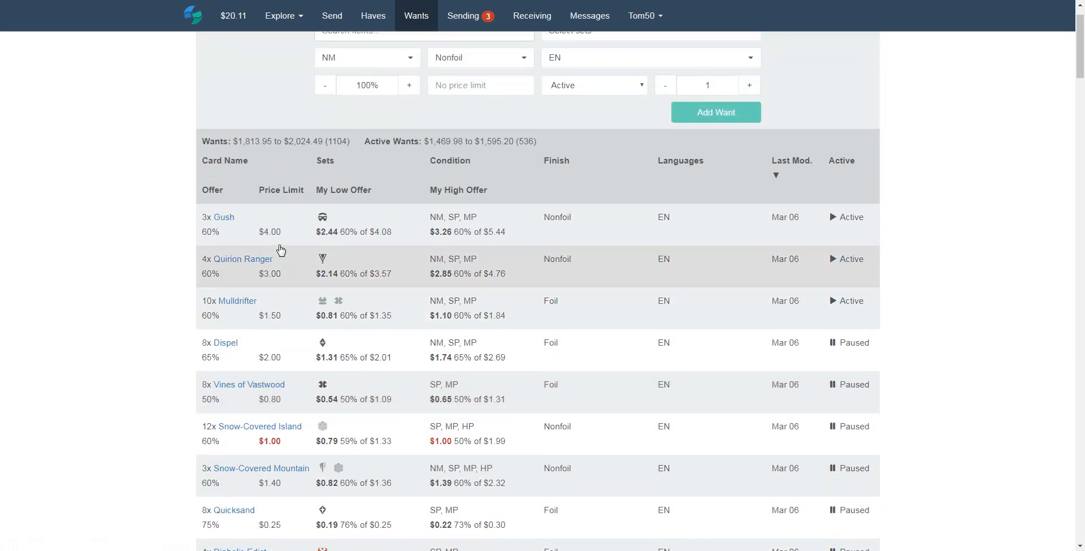
scroll(up, 3)
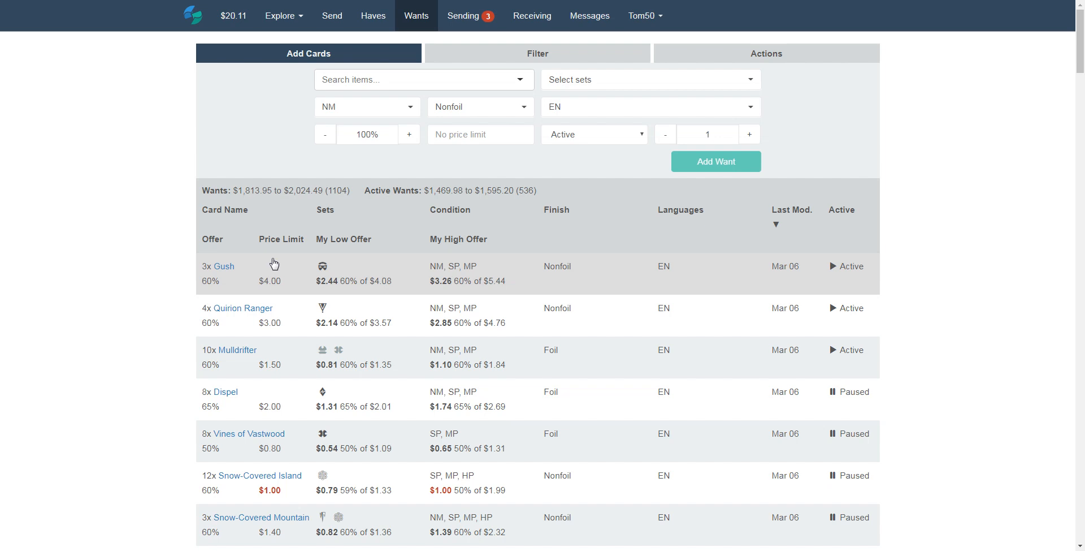
mouse_move(259, 267)
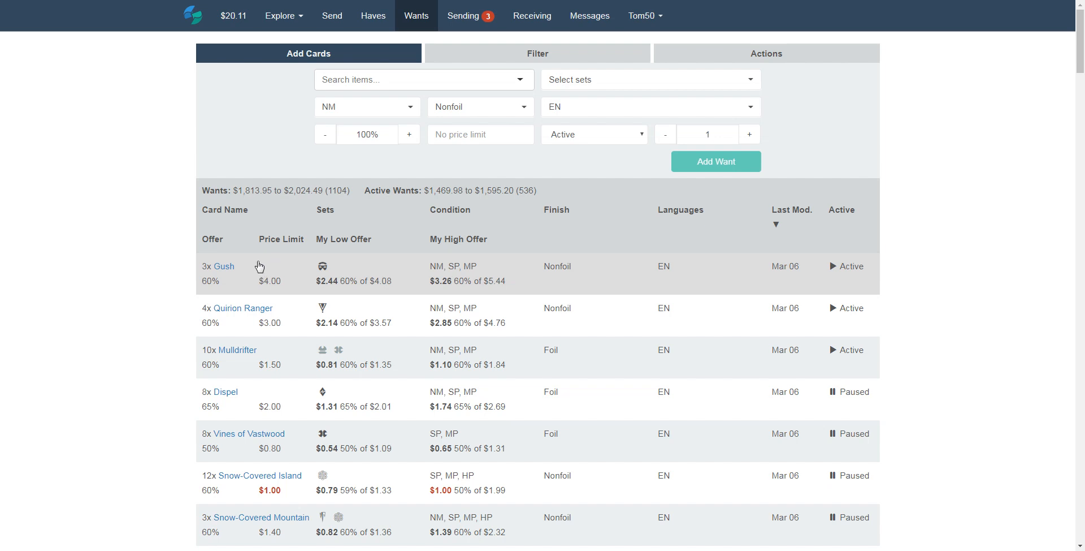
mouse_move(157, 248)
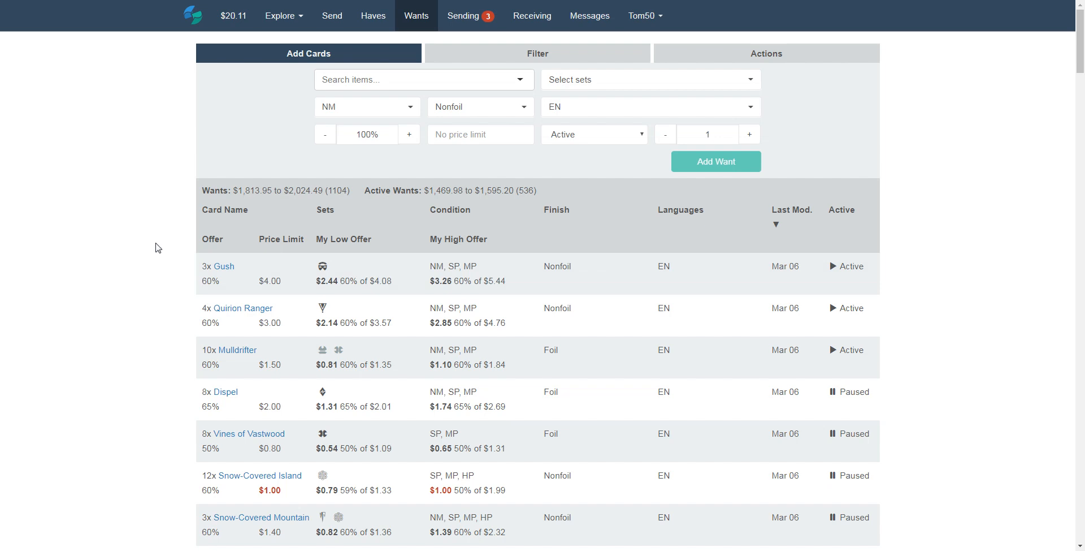
mouse_move(123, 252)
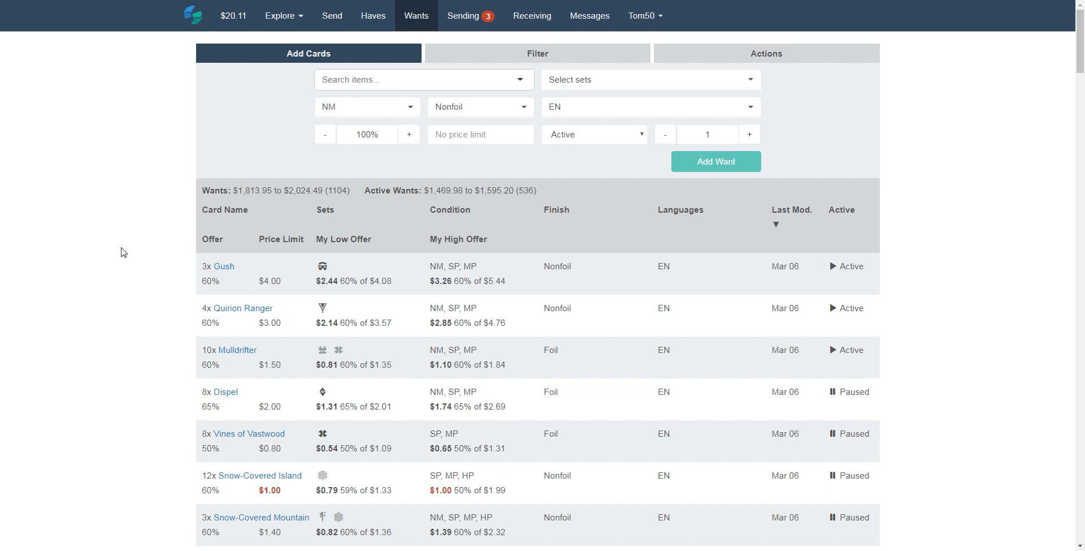